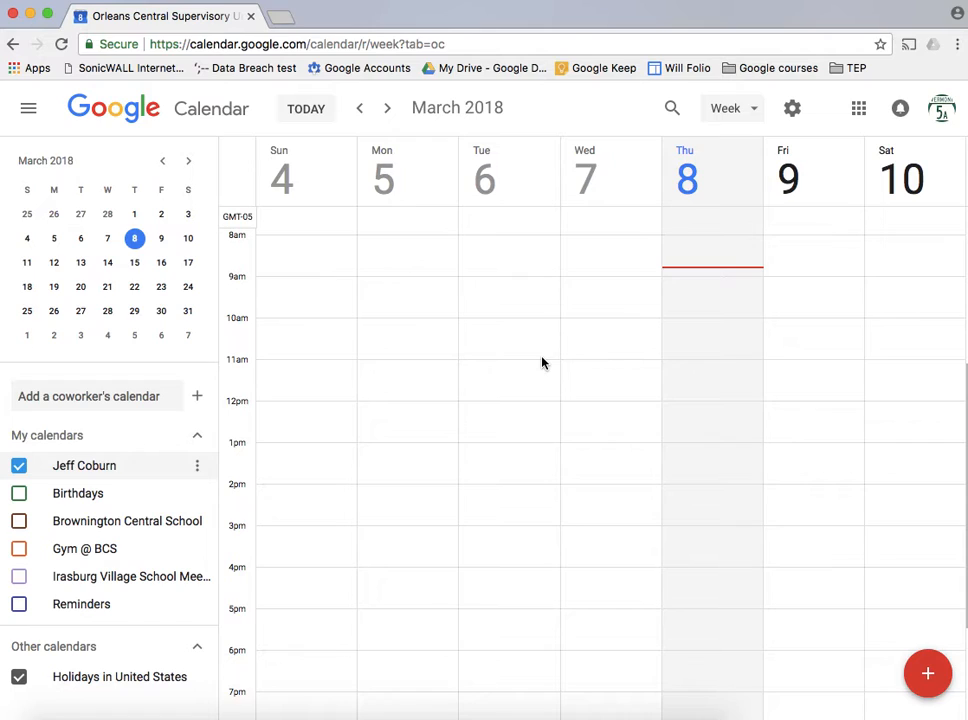
{"action": "mouse_move", "coordinate": [524, 264]}
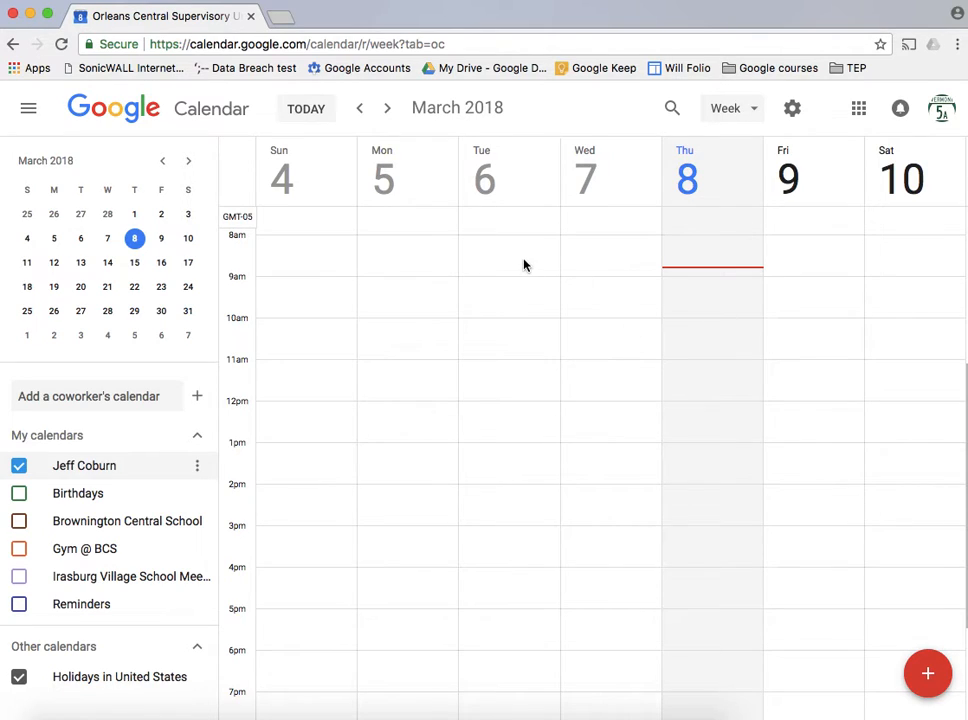
{"action": "mouse_move", "coordinate": [108, 422]}
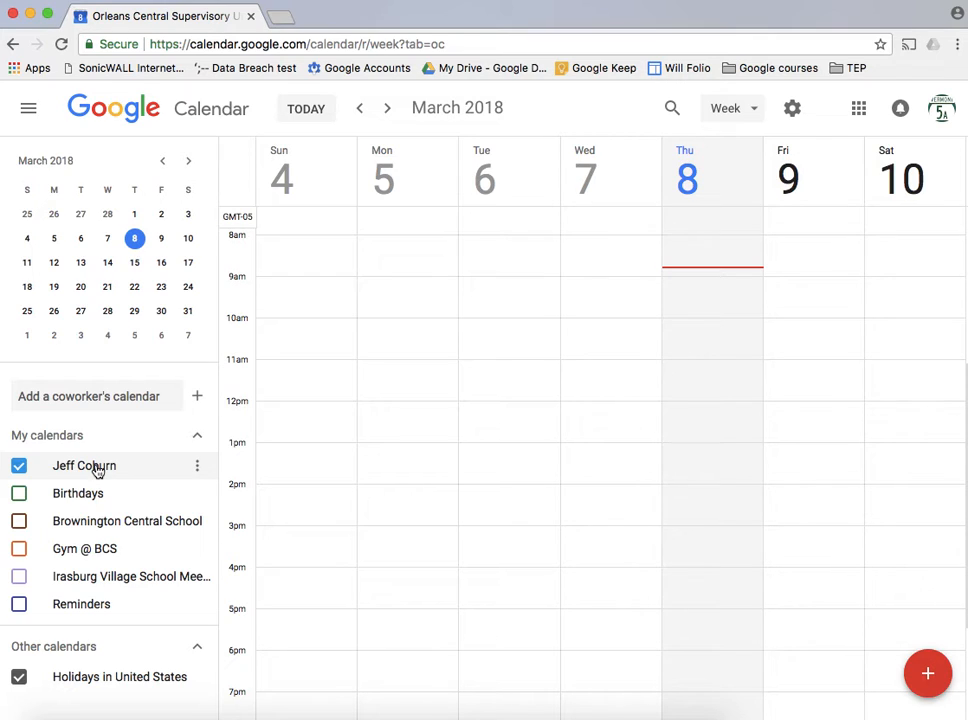
{"action": "mouse_move", "coordinate": [104, 478]}
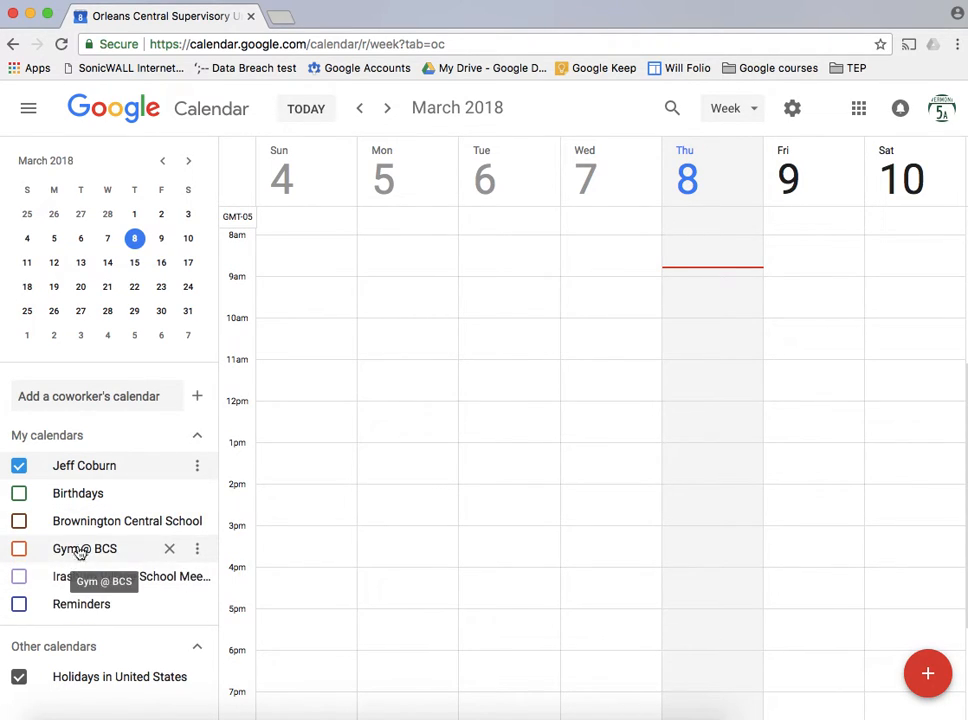
Step: Briefly show then hide the Brownington Central School and Gym @ BCS calendars
{"action": "left_click", "coordinate": [18, 520]}
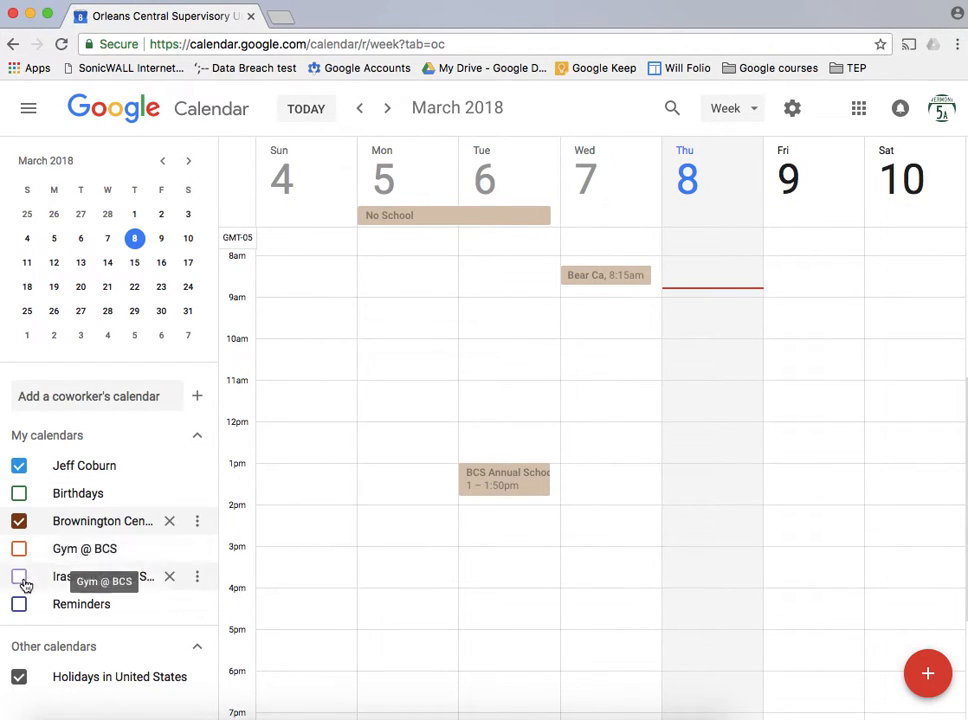
{"action": "left_click", "coordinate": [20, 548]}
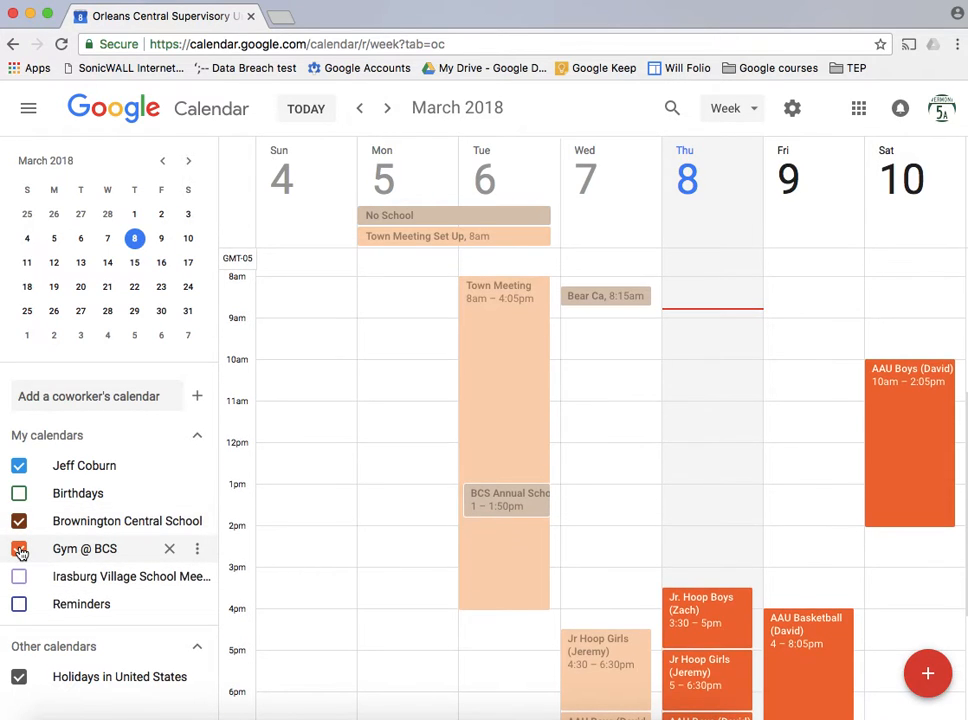
{"action": "scroll", "scroll_direction": "down", "scroll_amount": 3}
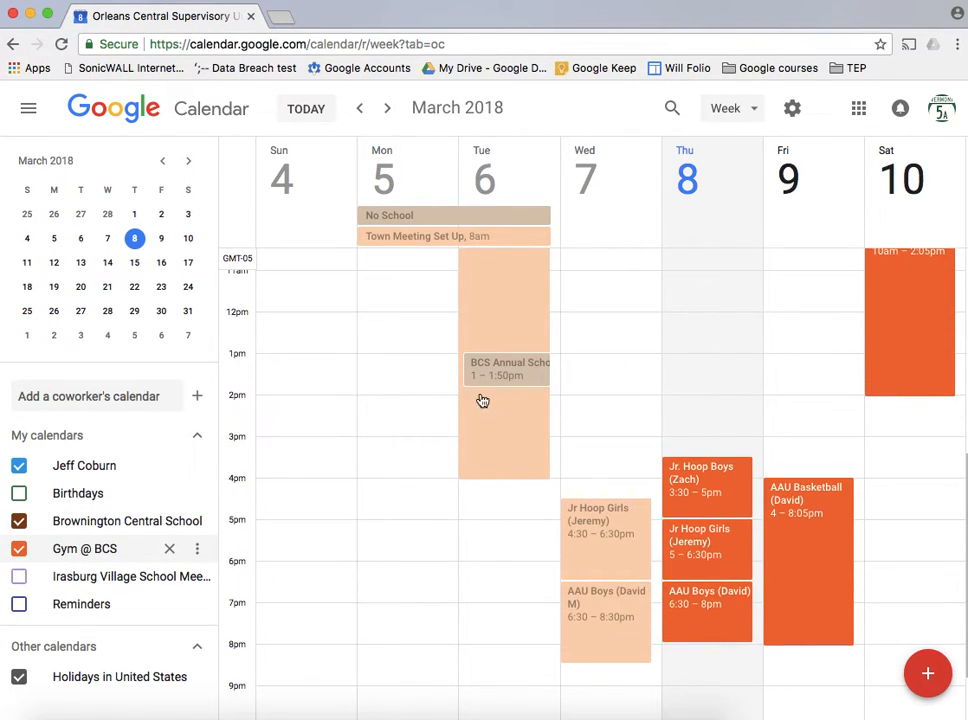
{"action": "left_click", "coordinate": [18, 548]}
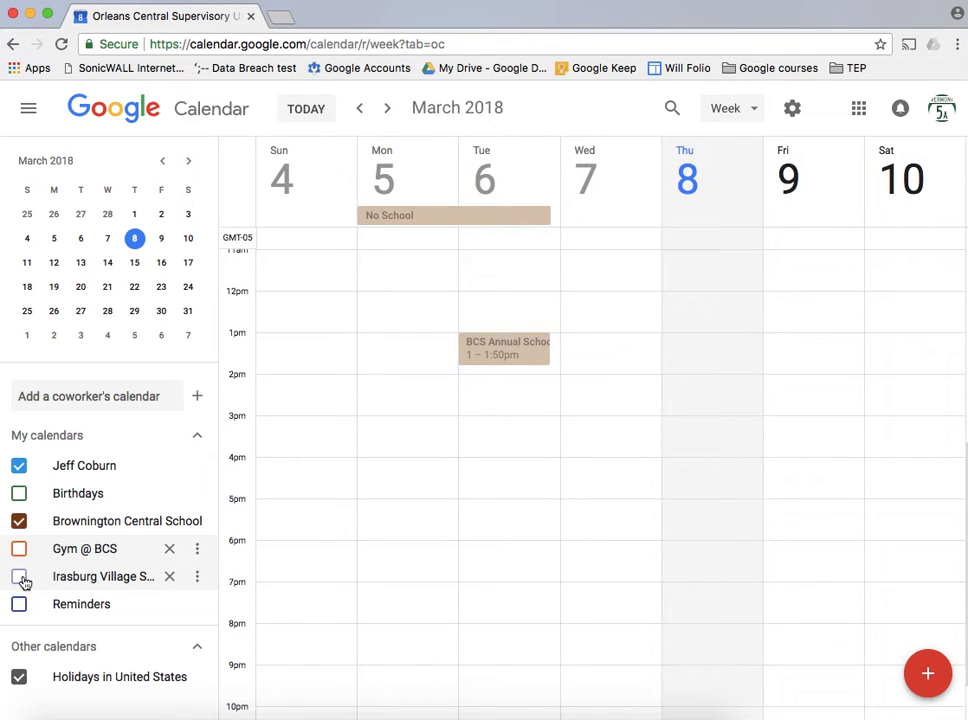
{"action": "left_click", "coordinate": [18, 576]}
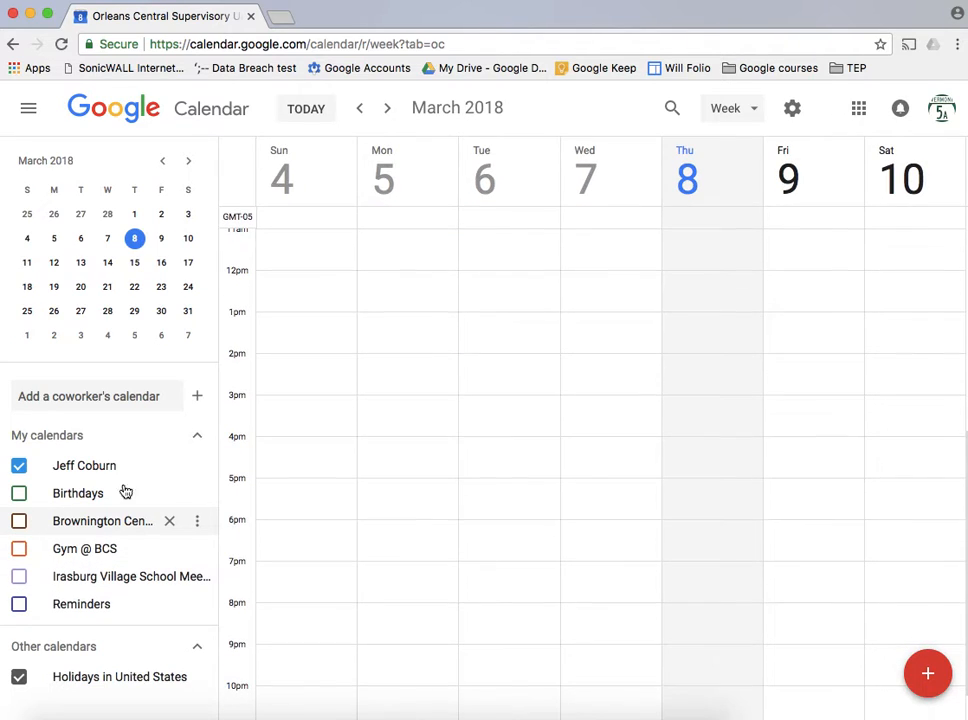
{"action": "mouse_move", "coordinate": [420, 442]}
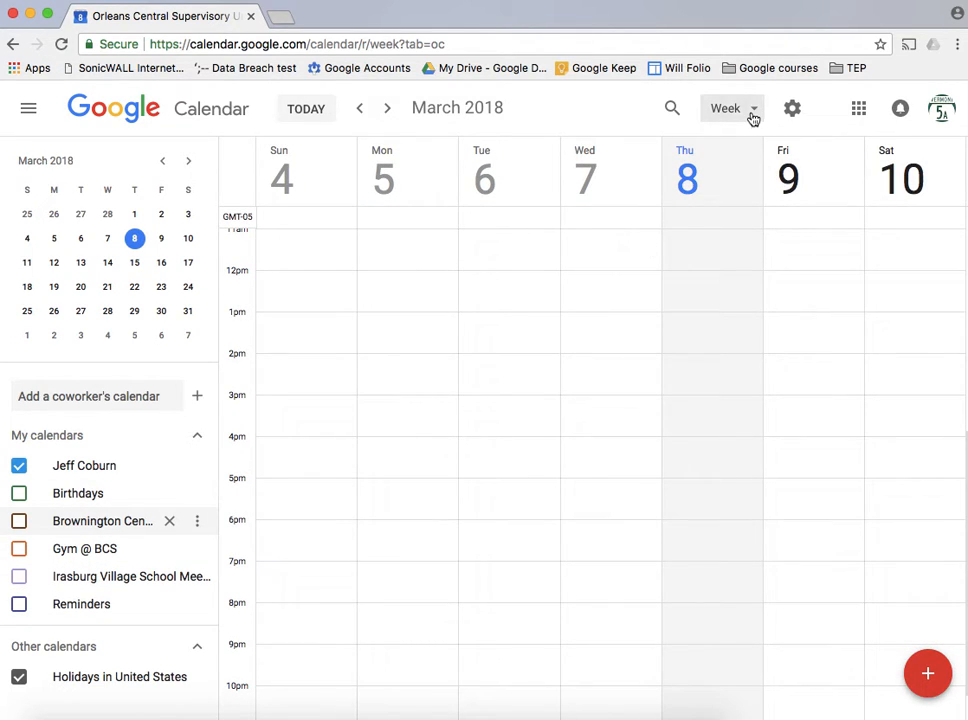
Step: Switch the calendar to month view and back to week view
{"action": "left_click", "coordinate": [726, 108]}
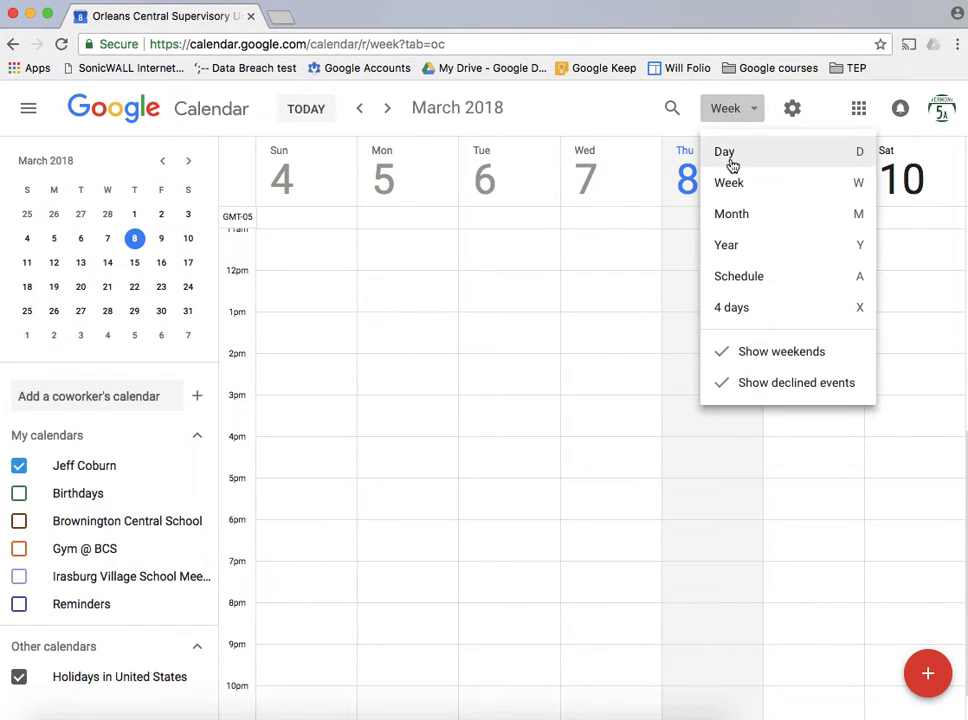
{"action": "mouse_move", "coordinate": [744, 170]}
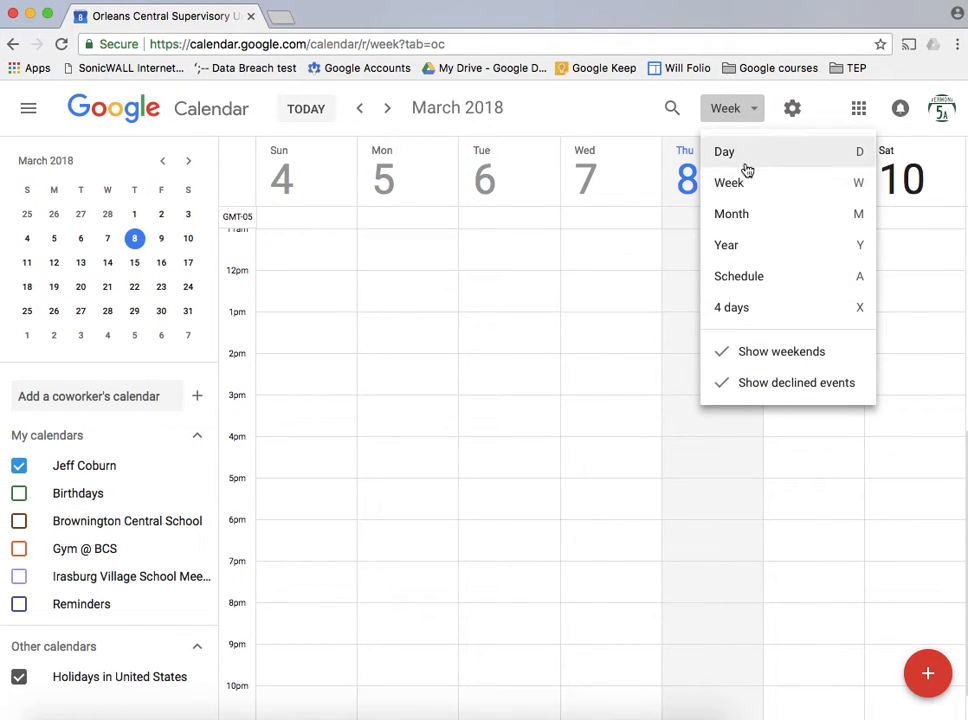
{"action": "left_click", "coordinate": [732, 212]}
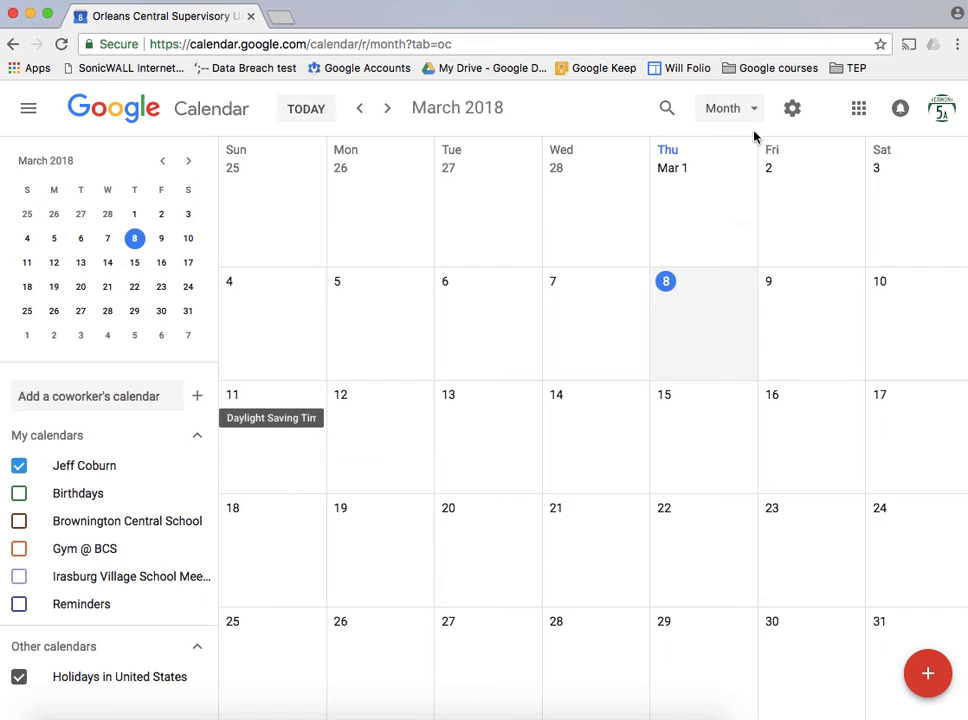
{"action": "left_click", "coordinate": [728, 108]}
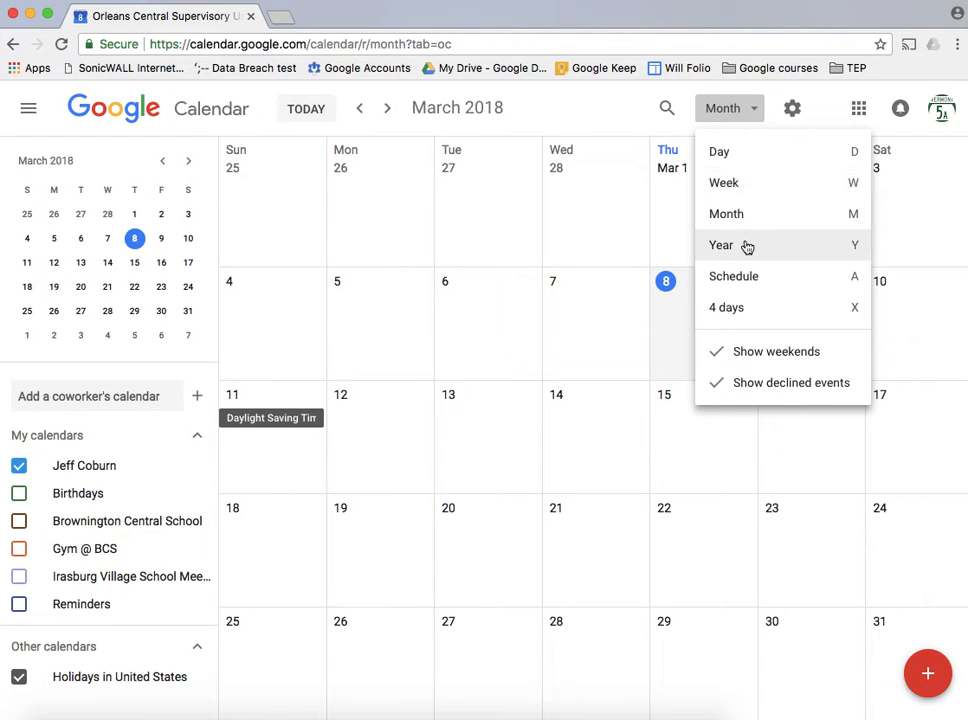
{"action": "mouse_move", "coordinate": [748, 182]}
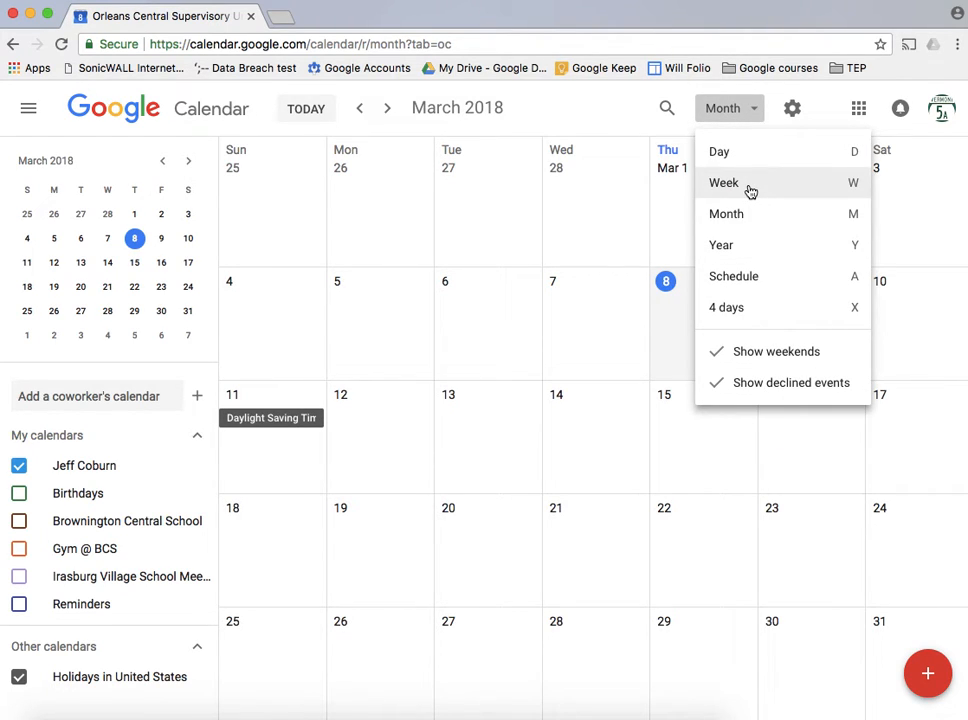
{"action": "left_click", "coordinate": [724, 182]}
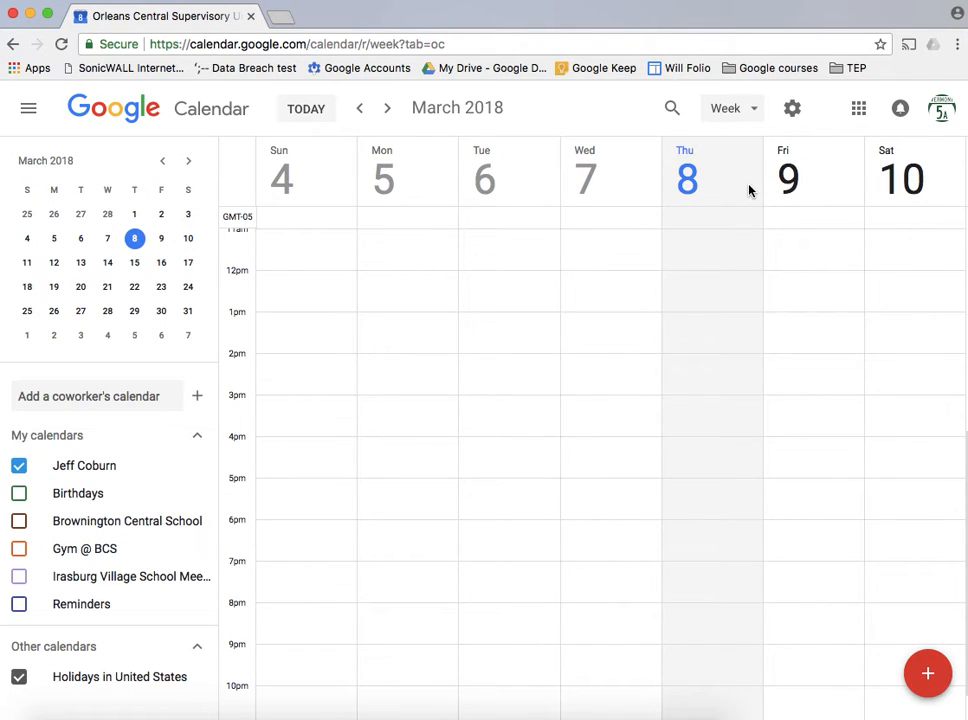
{"action": "mouse_move", "coordinate": [564, 306]}
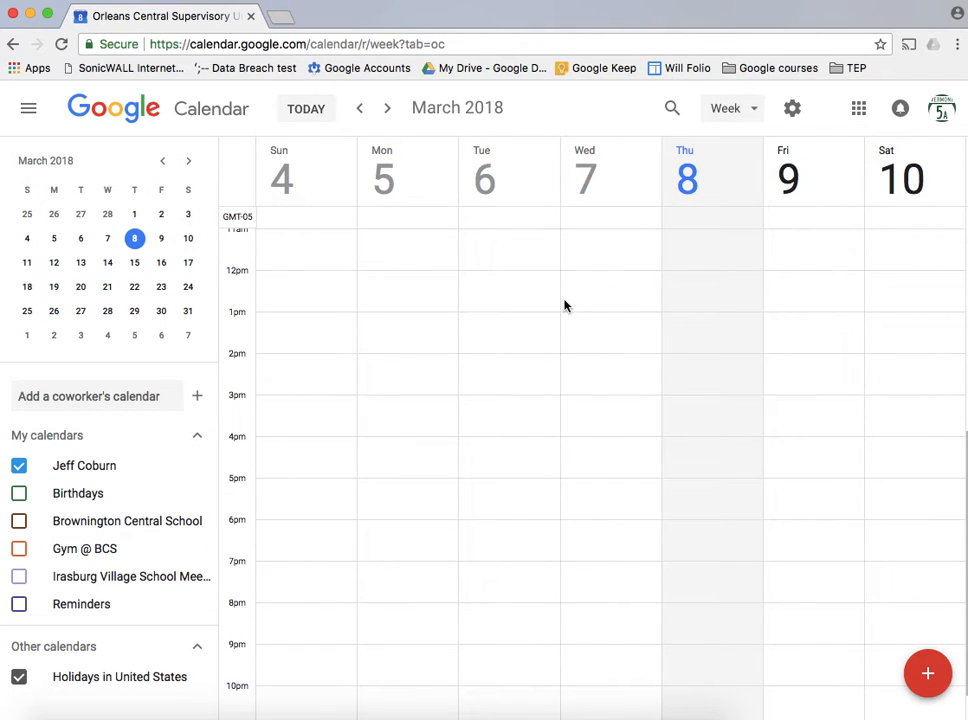
{"action": "mouse_move", "coordinate": [716, 286]}
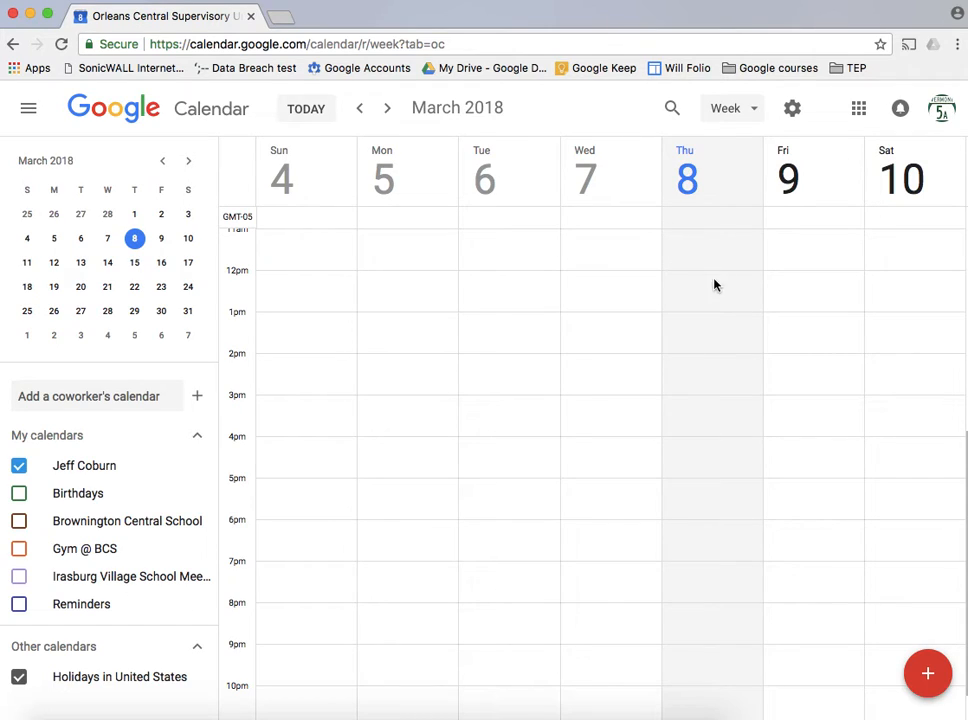
{"action": "mouse_move", "coordinate": [690, 246]}
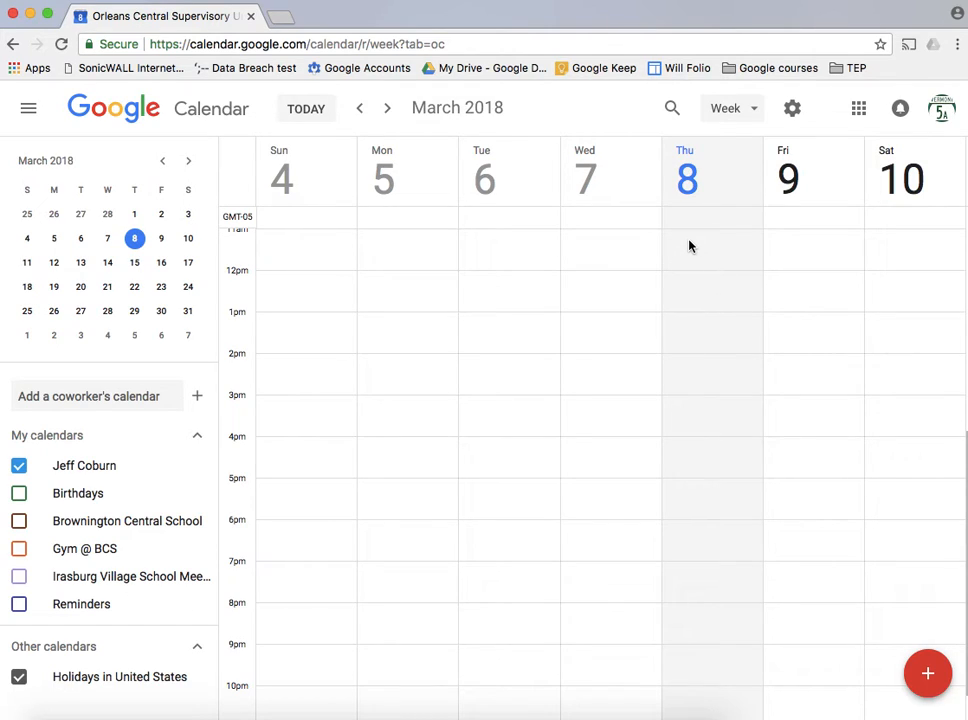
{"action": "mouse_move", "coordinate": [688, 312]}
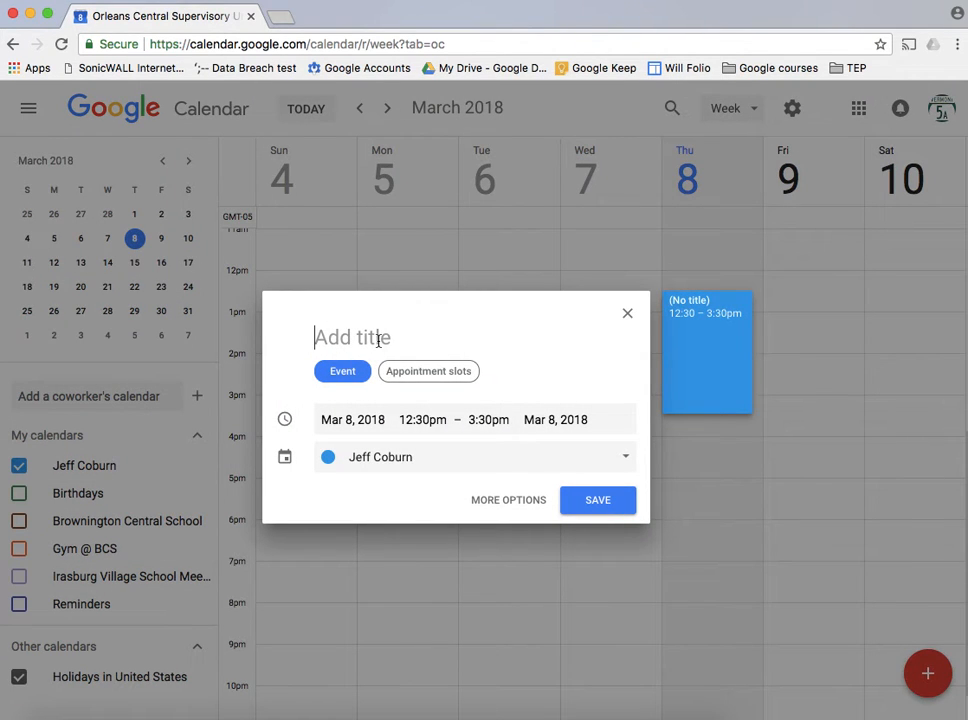
Step: Save a new 'meeting' event on Thursday March 8 from 12:30 to 3:30pm
{"action": "type", "text": "meet"}
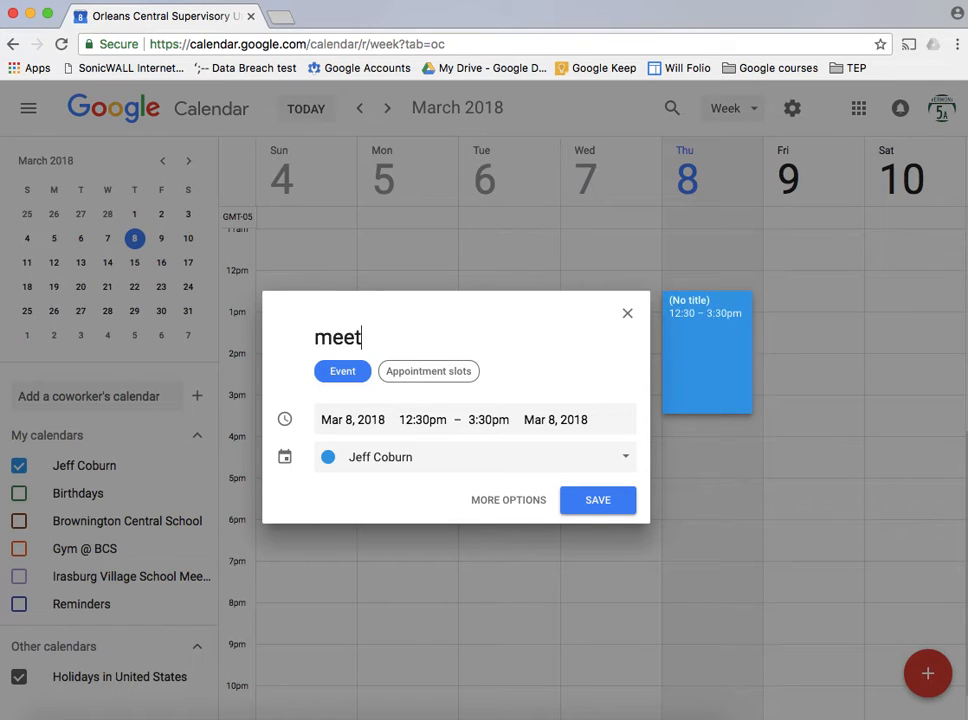
{"action": "type", "text": "ing"}
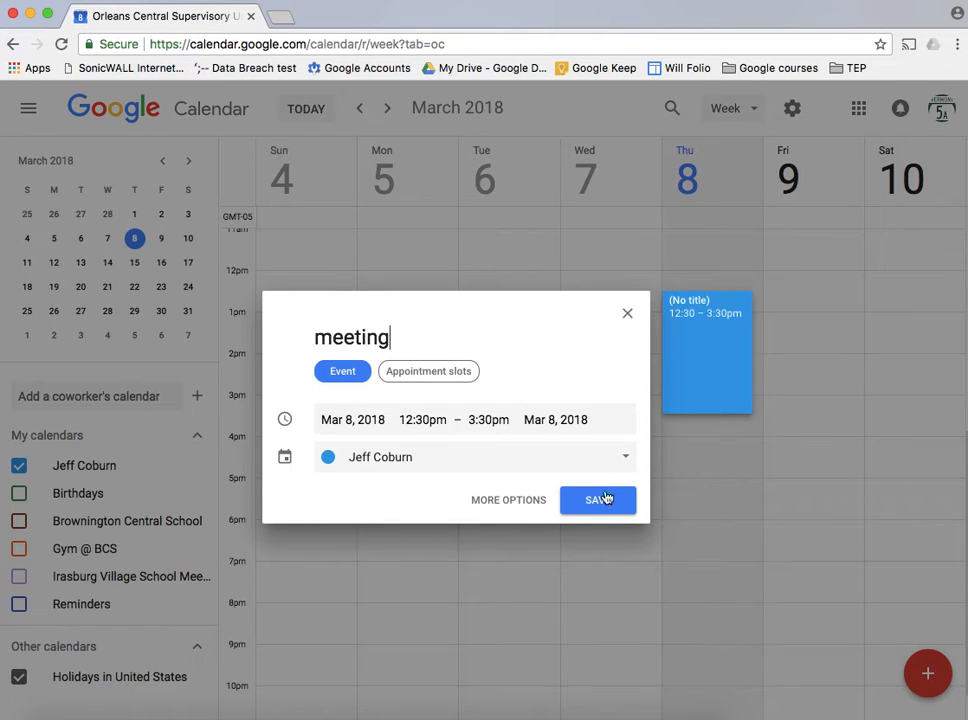
{"action": "left_click", "coordinate": [598, 500]}
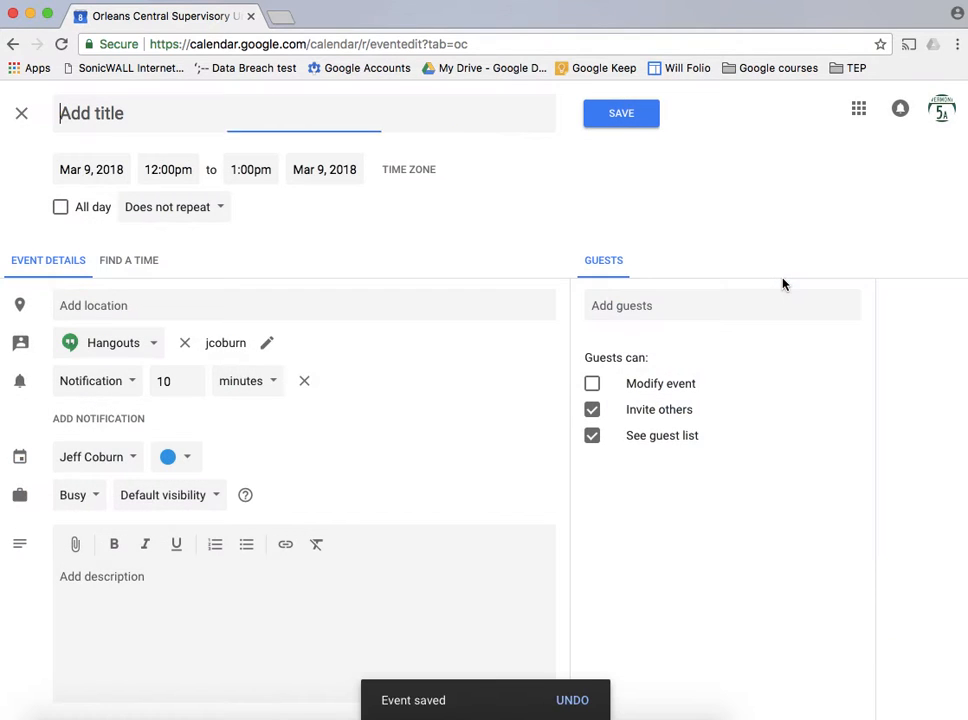
{"action": "mouse_move", "coordinate": [246, 544]}
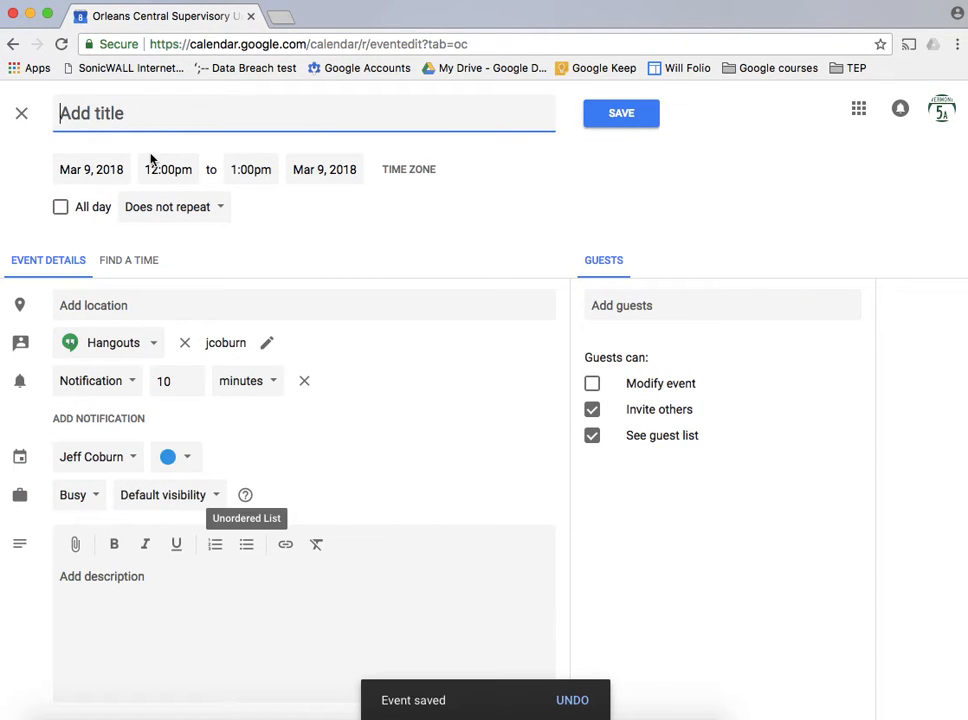
{"action": "mouse_move", "coordinate": [278, 264]}
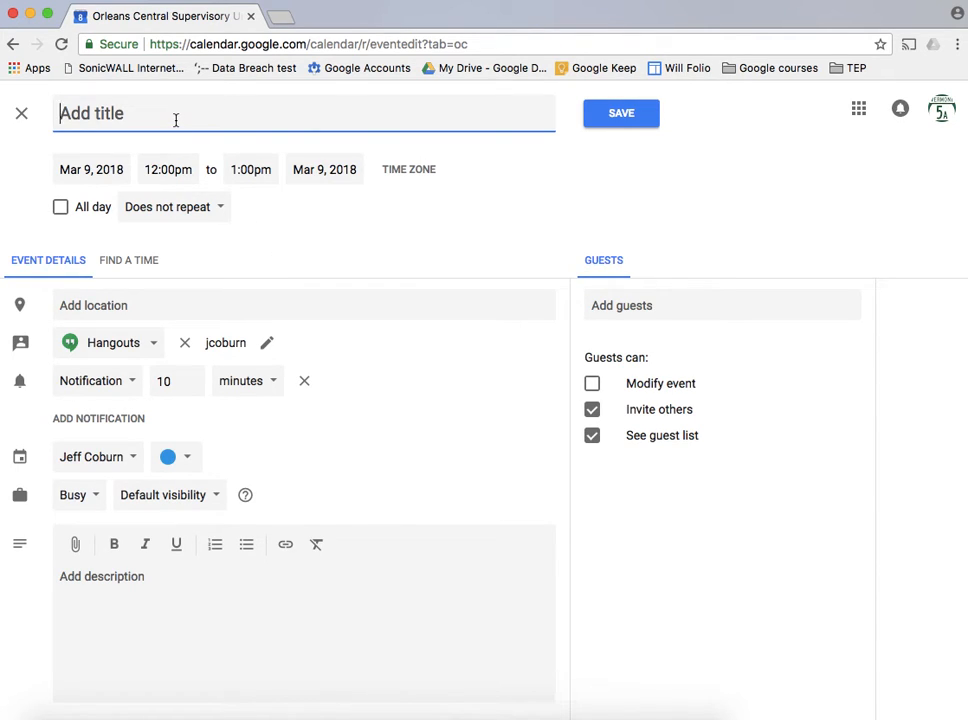
Step: Title the March 9 event 'meeting', toggle All day on and off, and set times 12:20pm–1:40pm
{"action": "type", "text": "meetin"}
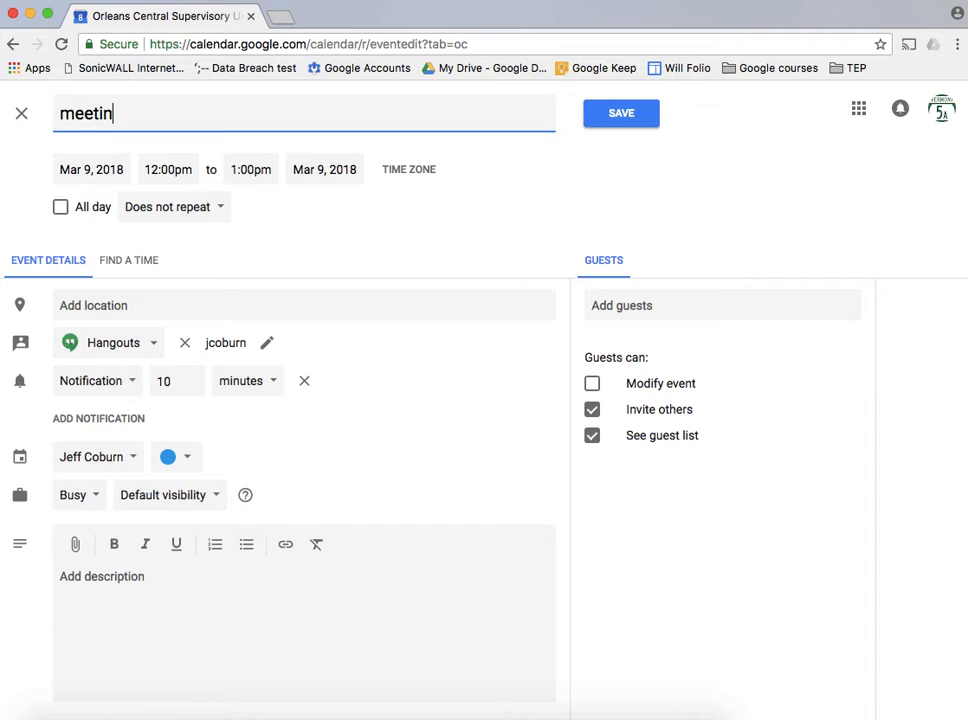
{"action": "type", "text": "g"}
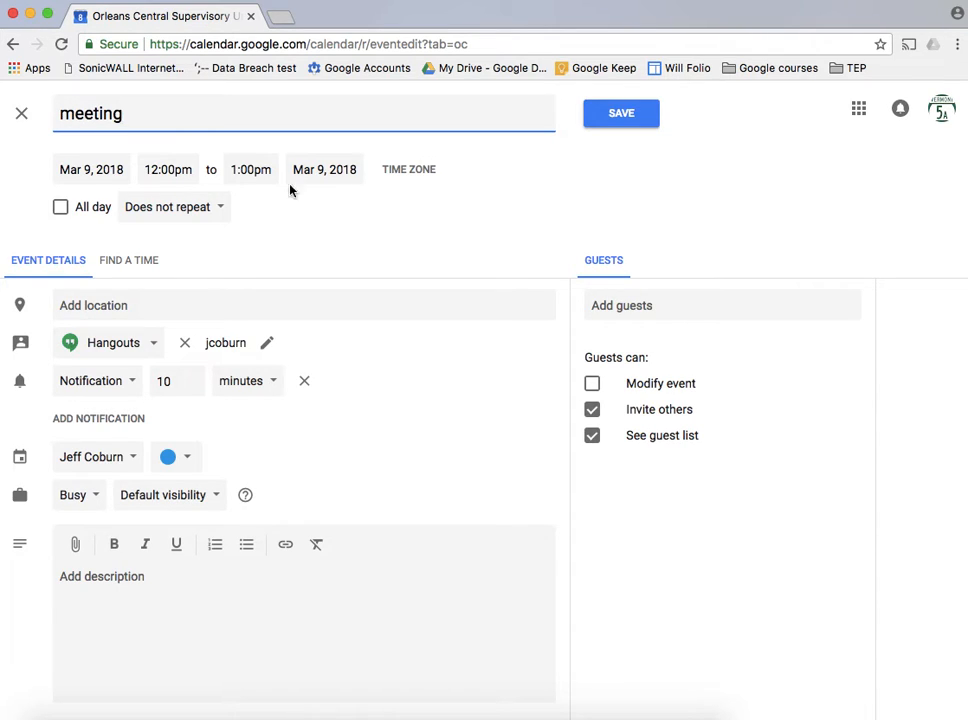
{"action": "left_click", "coordinate": [60, 206]}
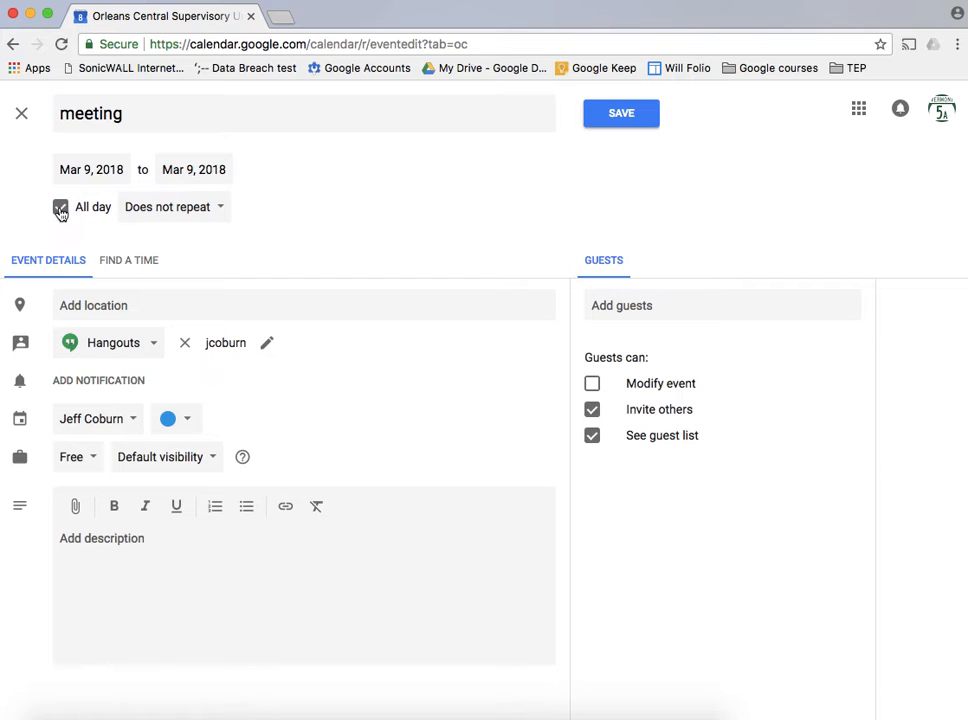
{"action": "left_click", "coordinate": [60, 206]}
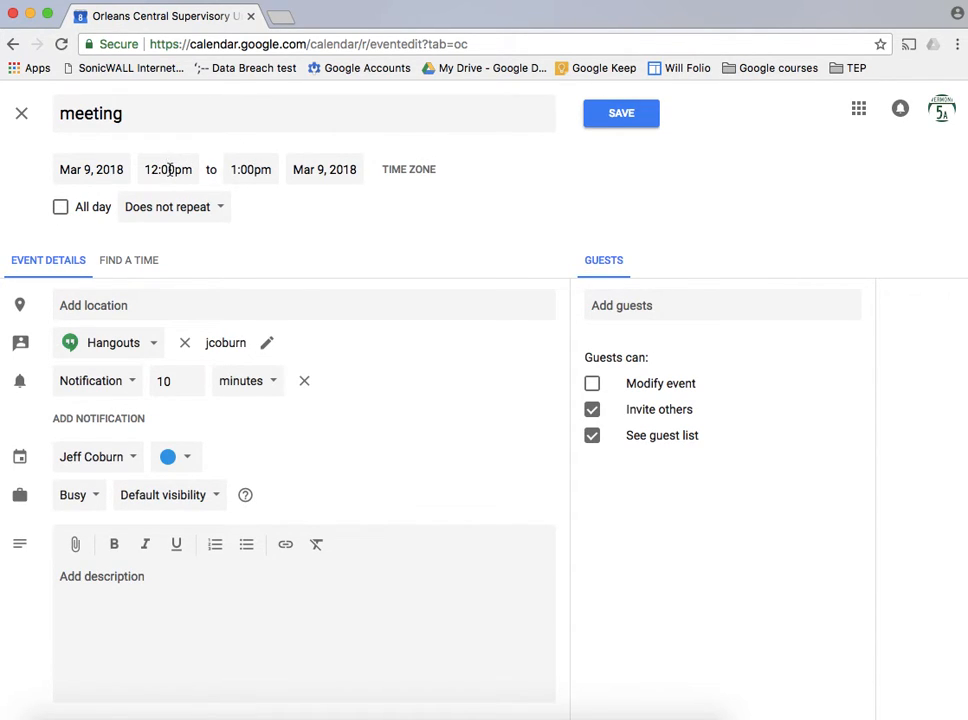
{"action": "left_click", "coordinate": [168, 168]}
{"action": "type", "text": "2"}
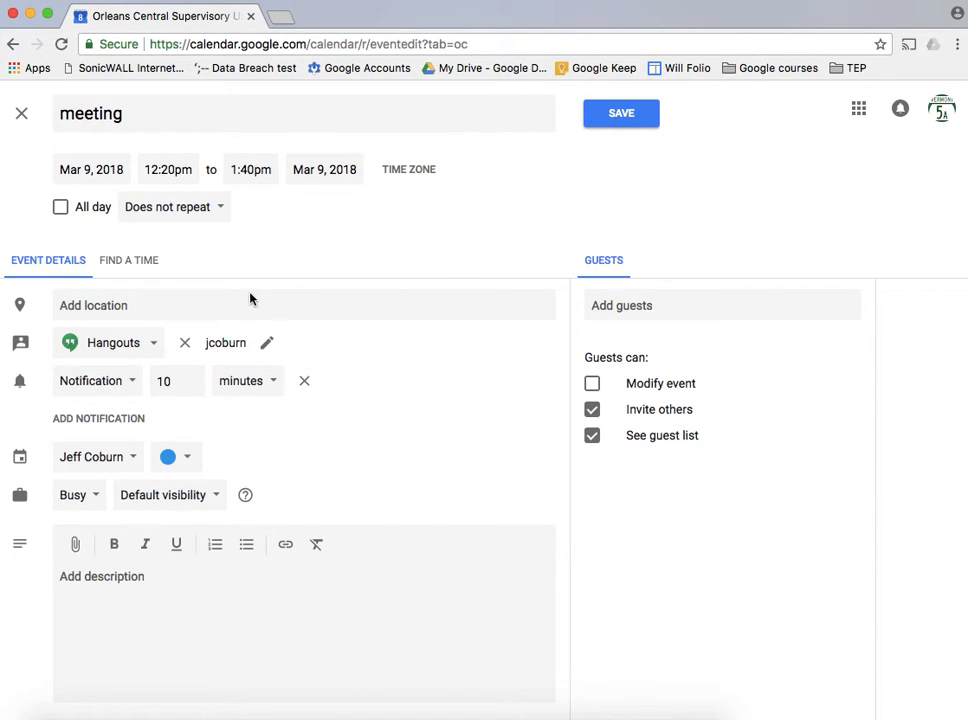
Step: Enter 'Central office' as the meeting's location
{"action": "left_click", "coordinate": [200, 304]}
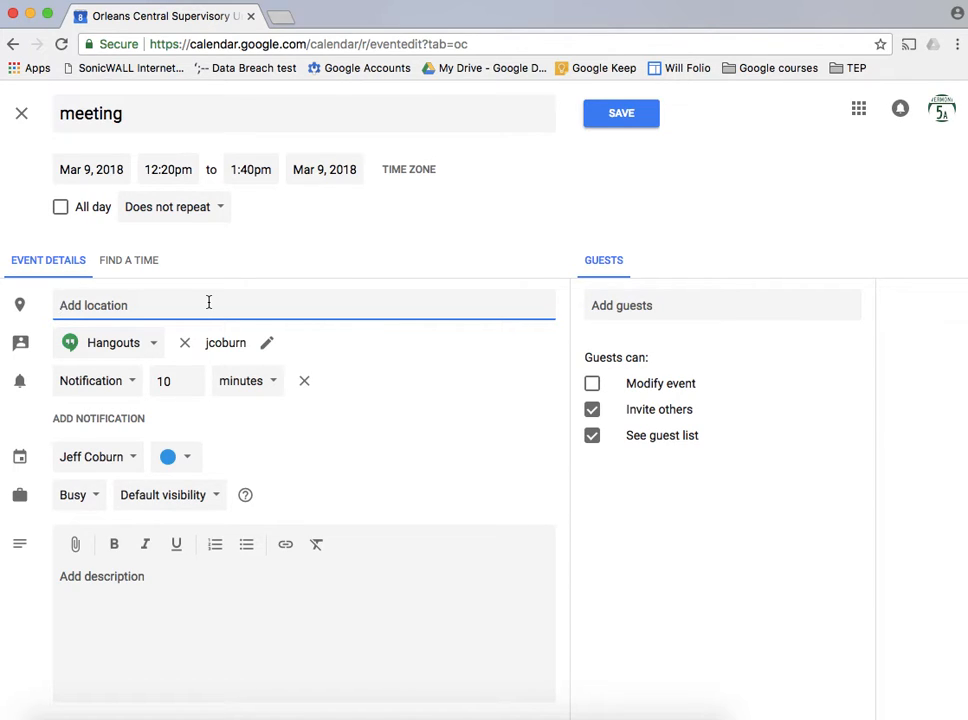
{"action": "type", "text": "Central"}
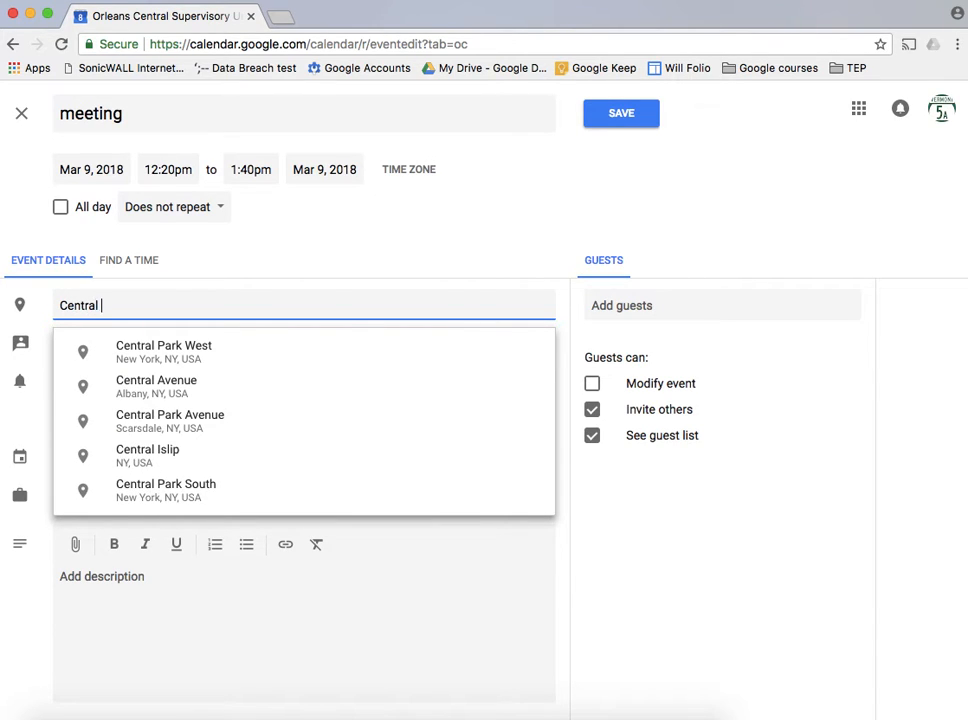
{"action": "type", "text": "offi"}
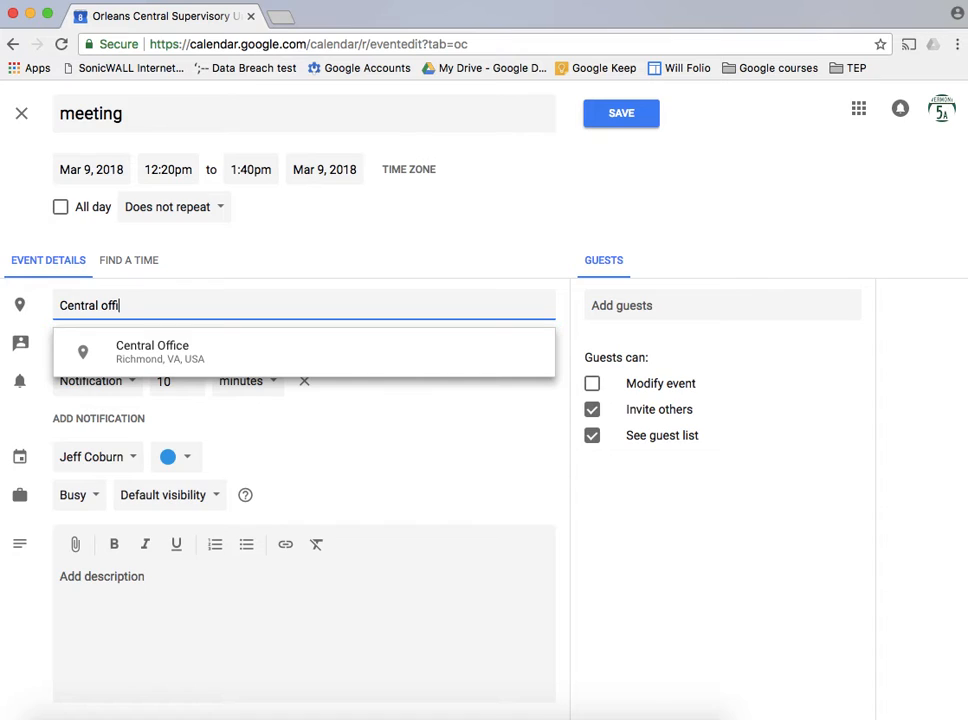
{"action": "left_click", "coordinate": [152, 352]}
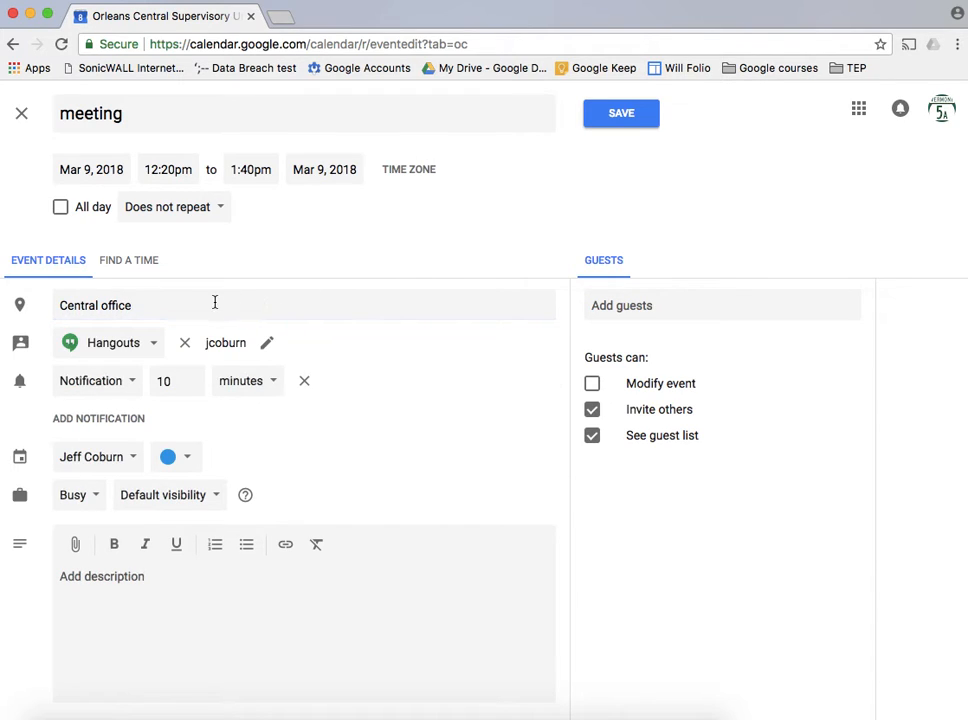
{"action": "mouse_move", "coordinate": [128, 424]}
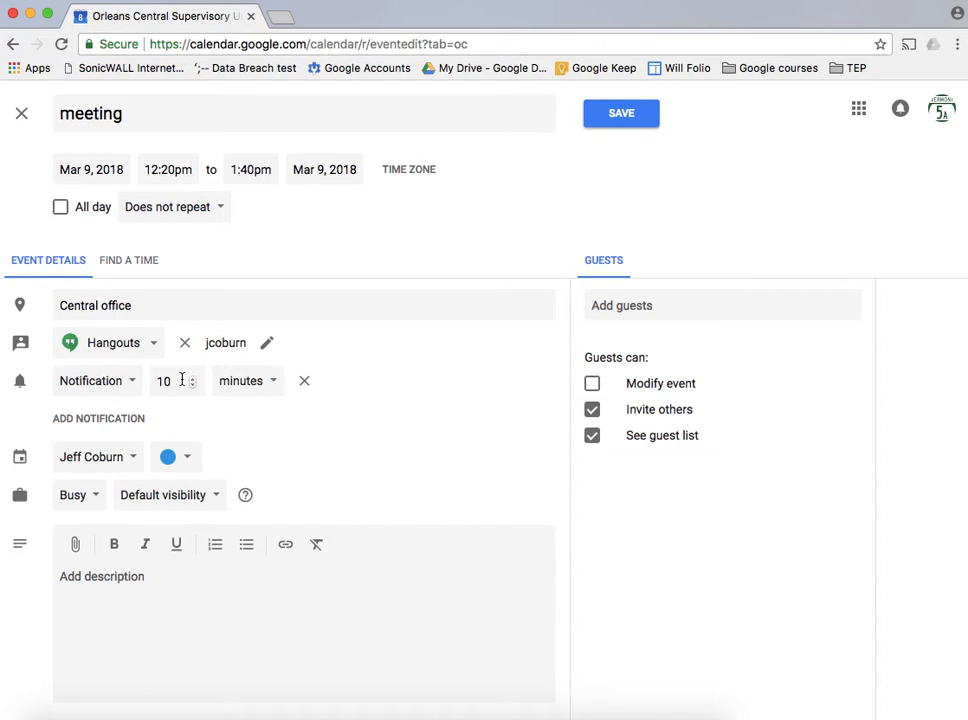
Step: Set the first notification to 1 hour and add a second notification of 2 days
{"action": "left_click", "coordinate": [248, 380]}
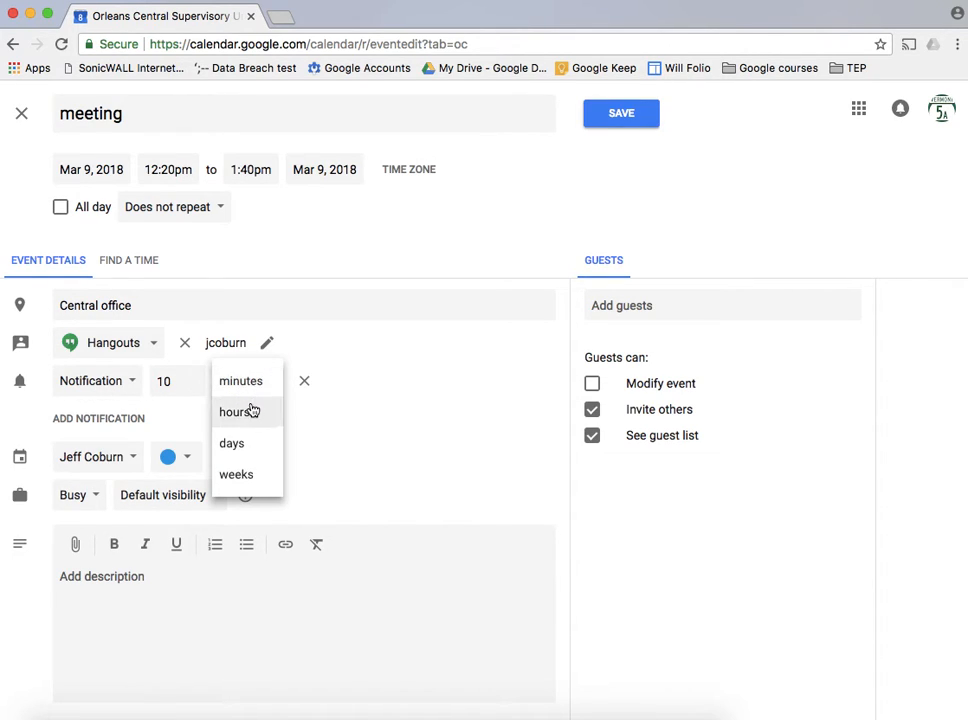
{"action": "left_click", "coordinate": [234, 412]}
{"action": "type", "text": "1"}
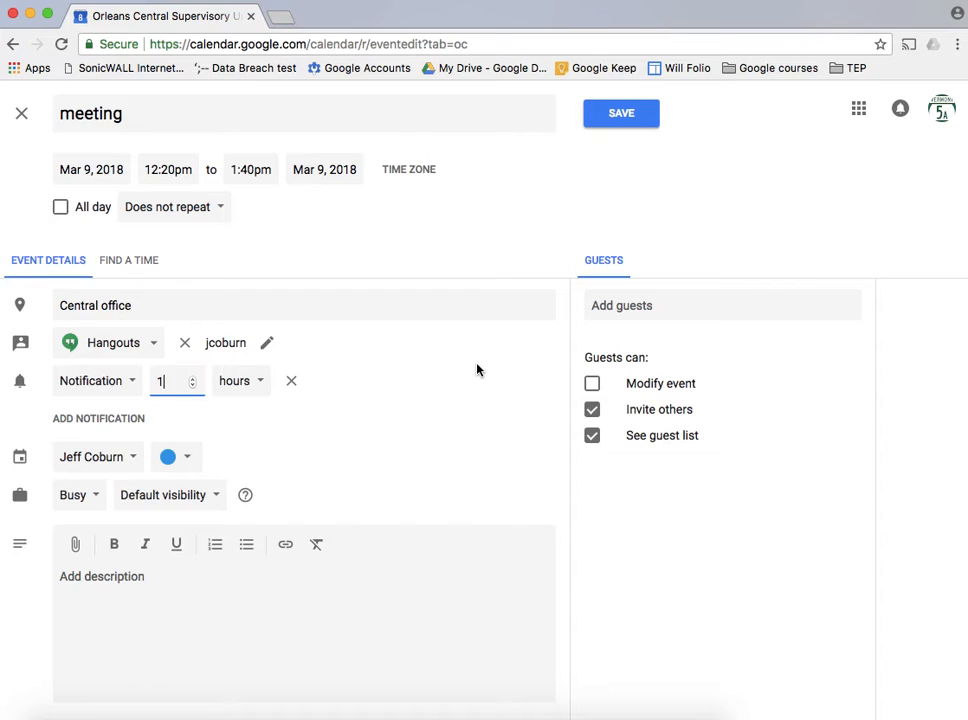
{"action": "mouse_move", "coordinate": [196, 410]}
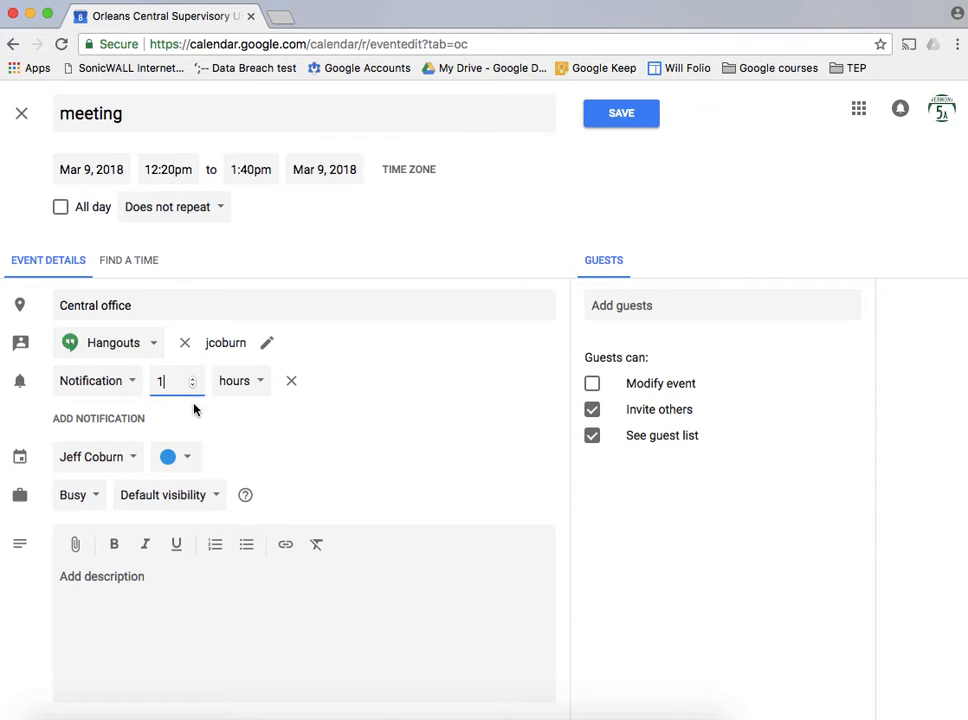
{"action": "left_click", "coordinate": [98, 418]}
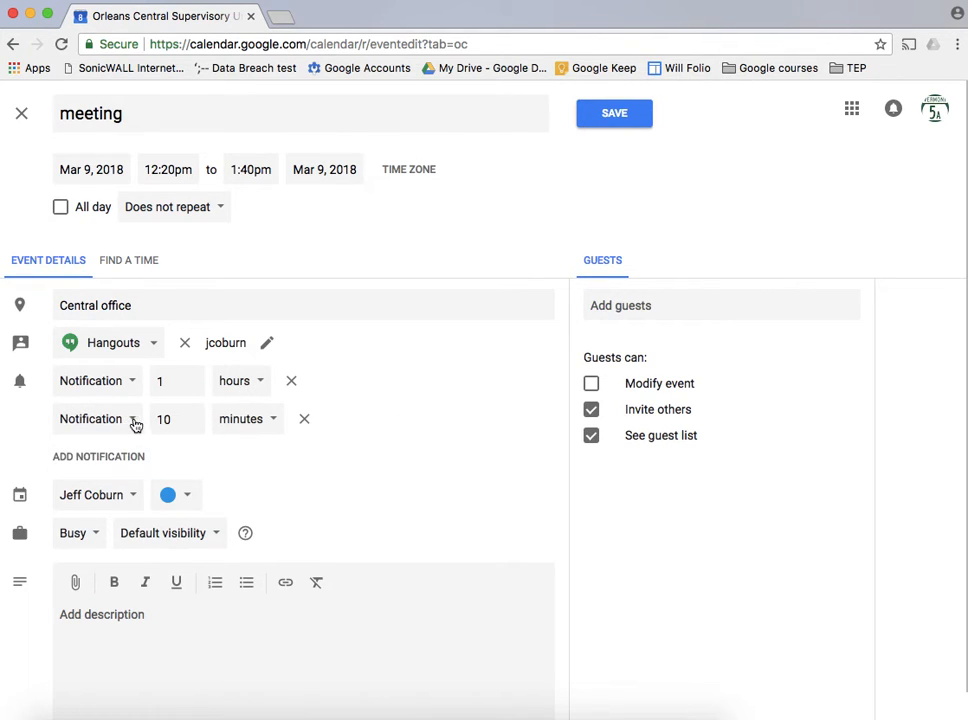
{"action": "left_click", "coordinate": [170, 420]}
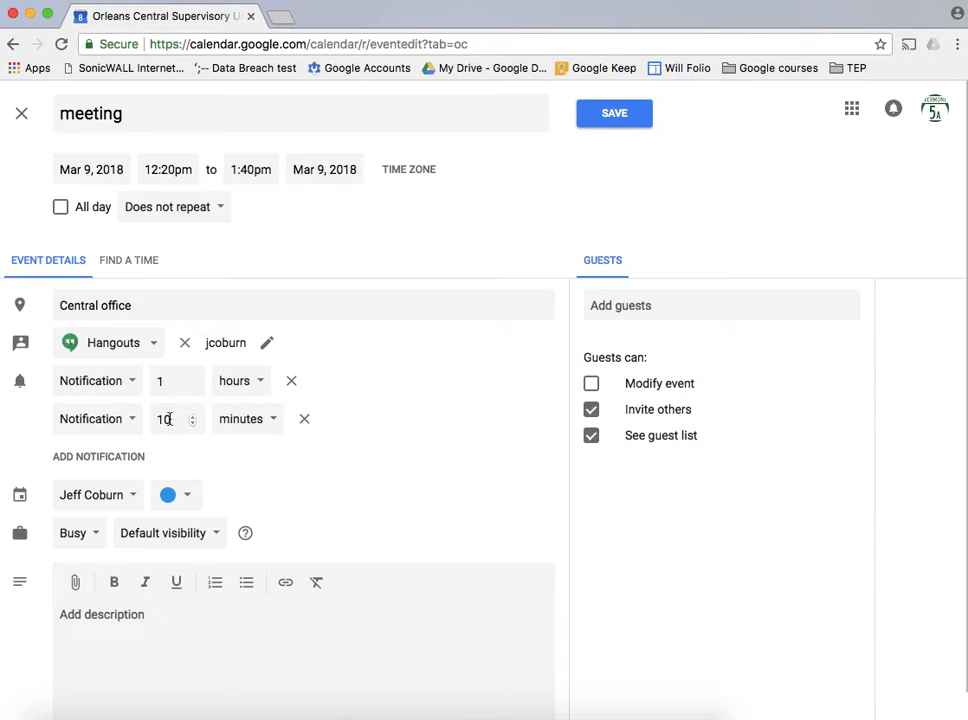
{"action": "left_click", "coordinate": [246, 418]}
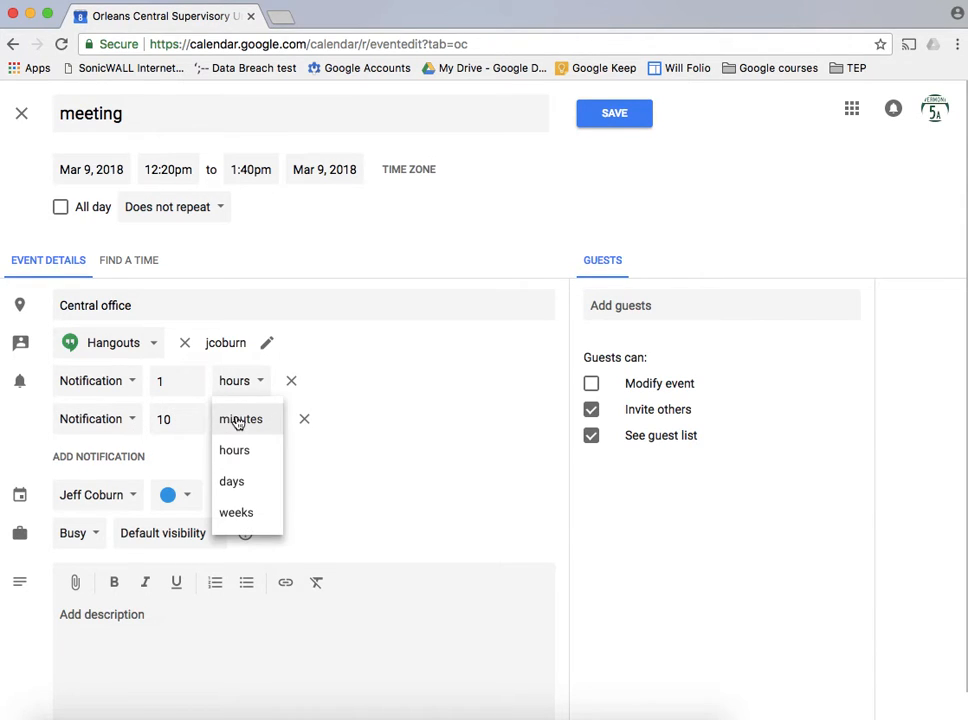
{"action": "left_click", "coordinate": [232, 480]}
{"action": "type", "text": "2"}
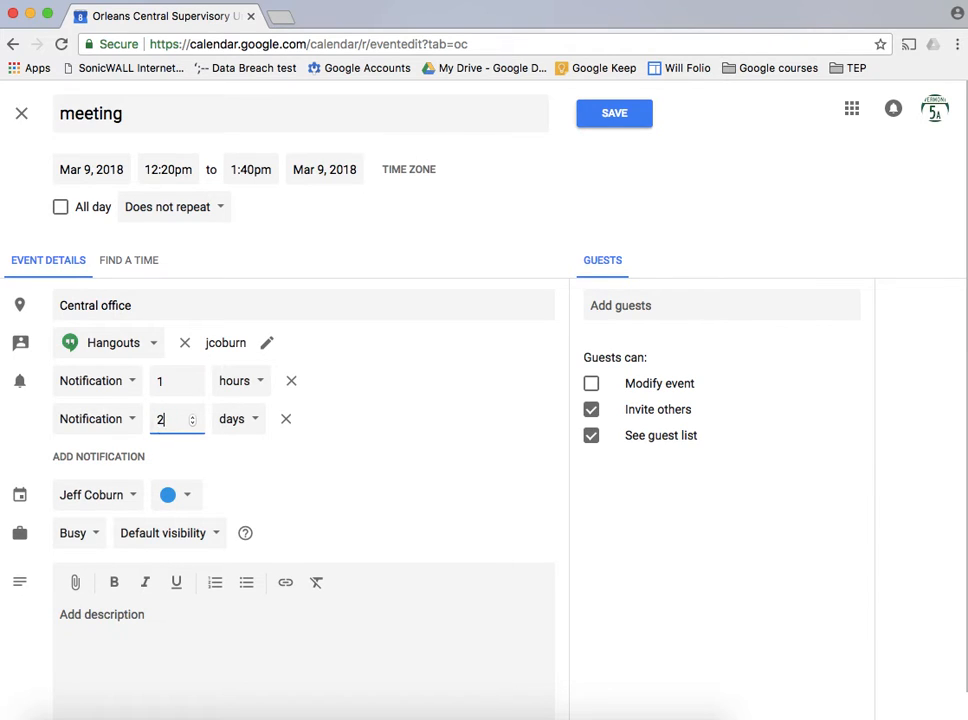
{"action": "mouse_move", "coordinate": [416, 418]}
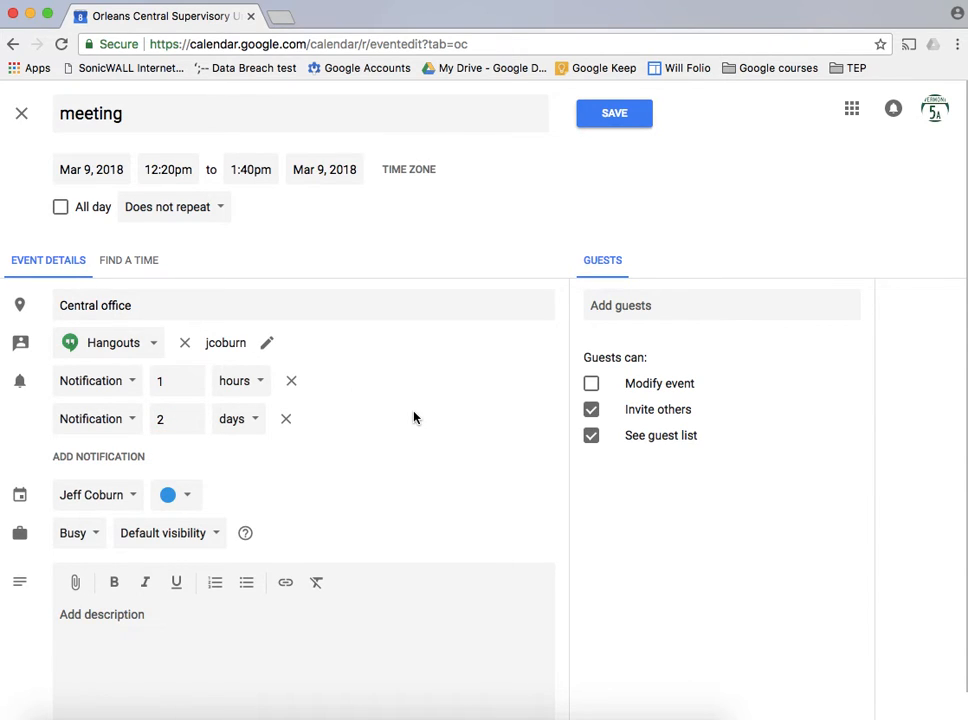
{"action": "scroll", "scroll_direction": "down", "scroll_amount": 3}
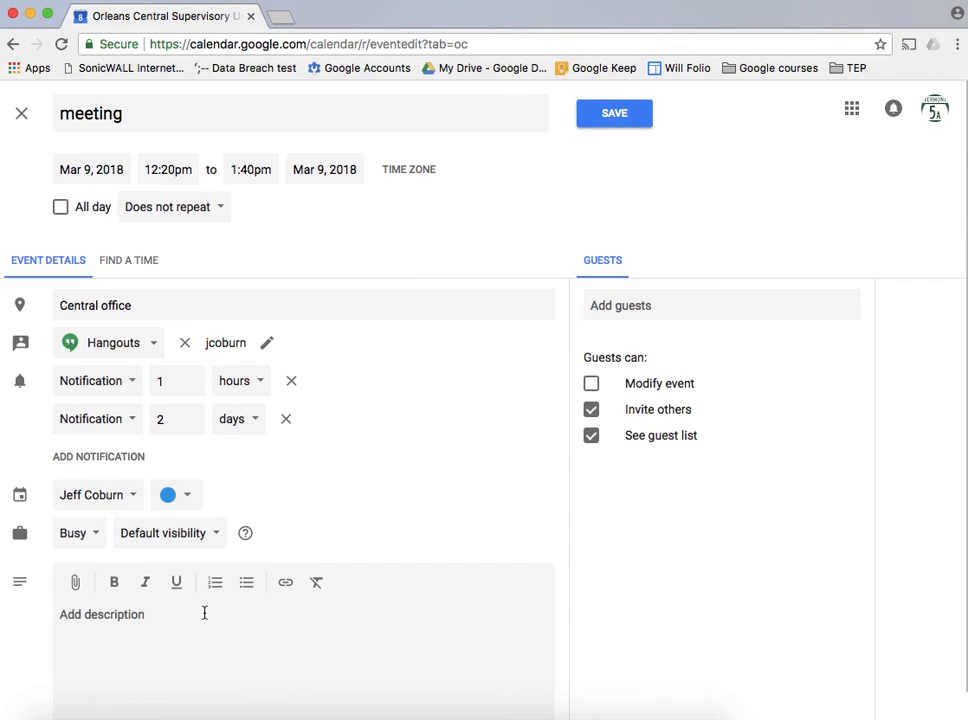
{"action": "mouse_move", "coordinate": [168, 496]}
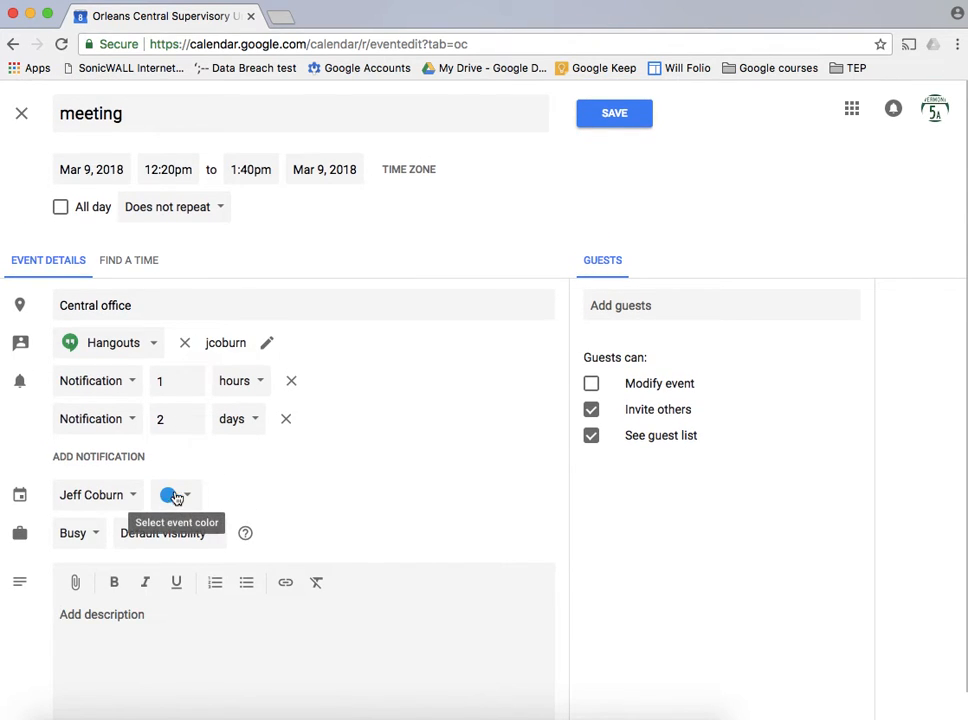
Step: Give the meeting the green (Basil) event colour
{"action": "left_click", "coordinate": [176, 494]}
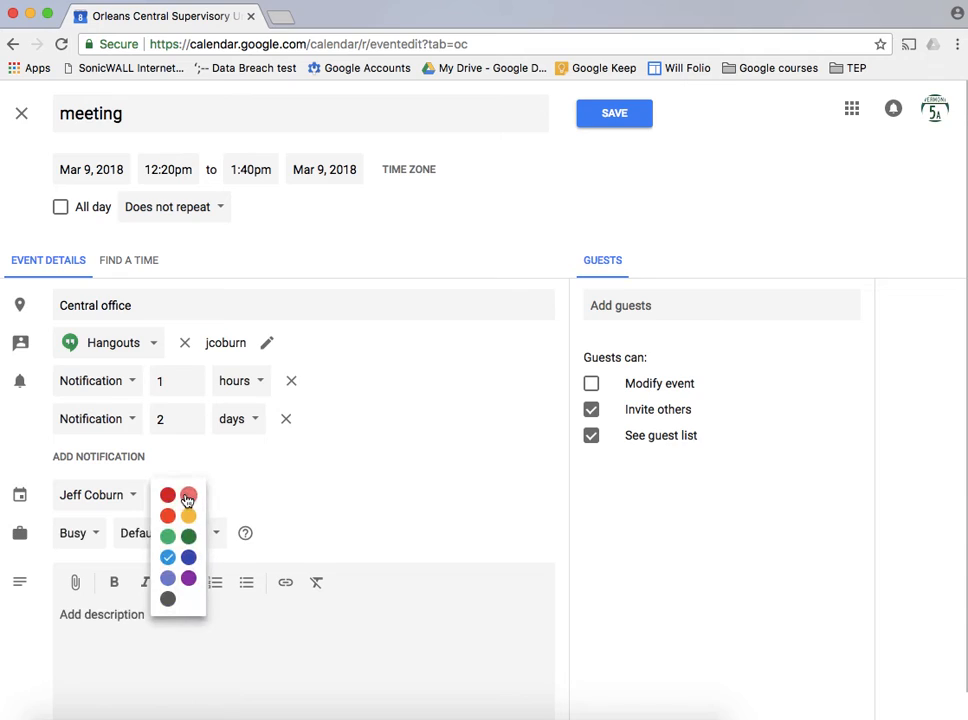
{"action": "mouse_move", "coordinate": [188, 494]}
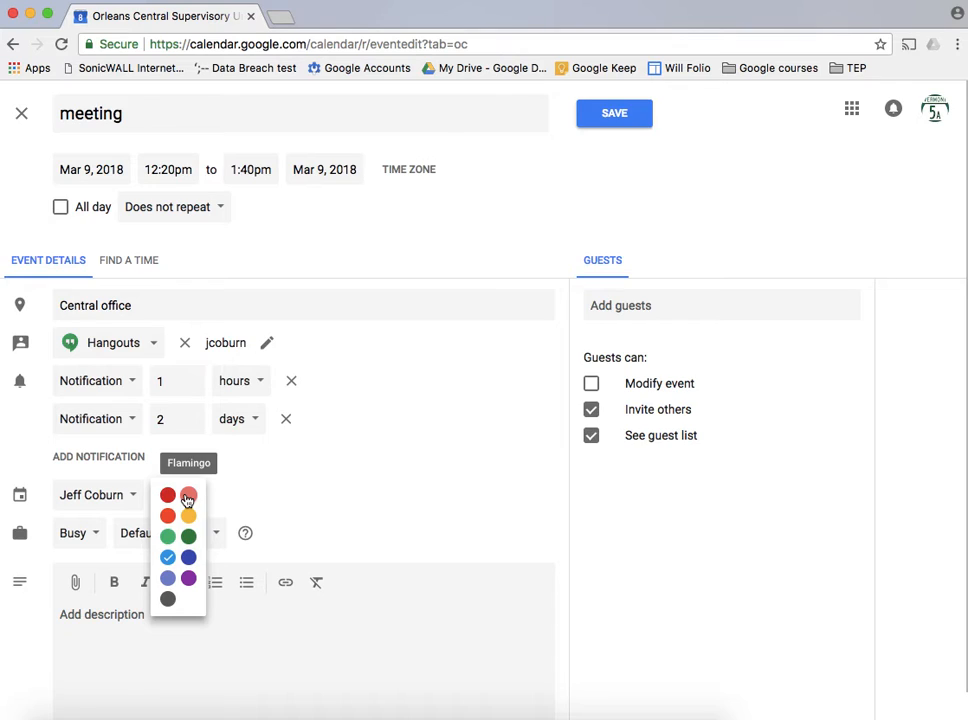
{"action": "mouse_move", "coordinate": [200, 504]}
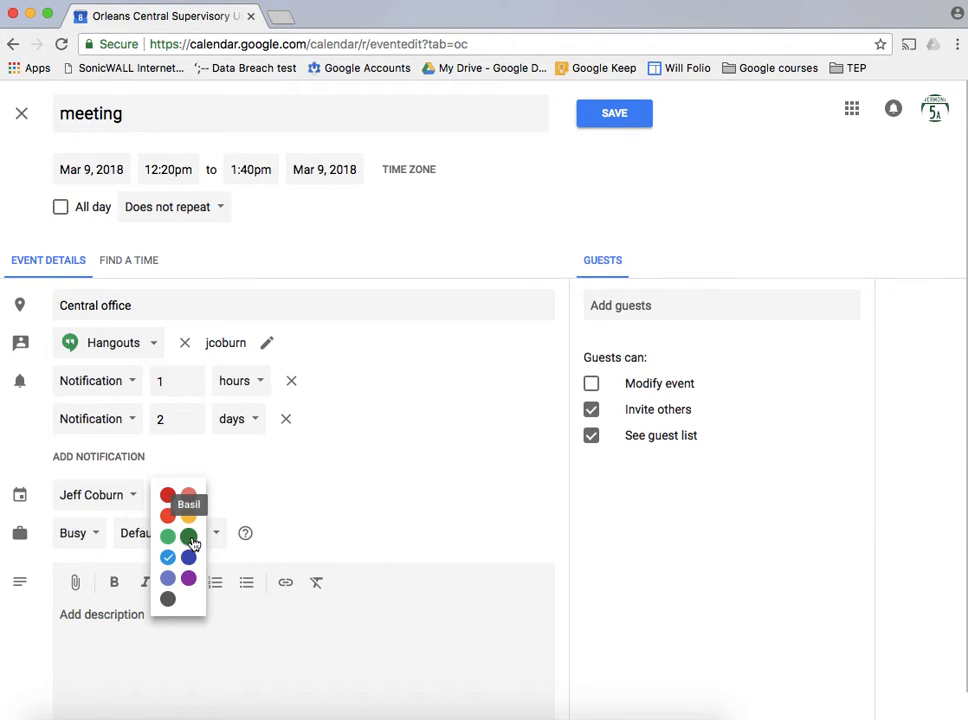
{"action": "left_click", "coordinate": [168, 536]}
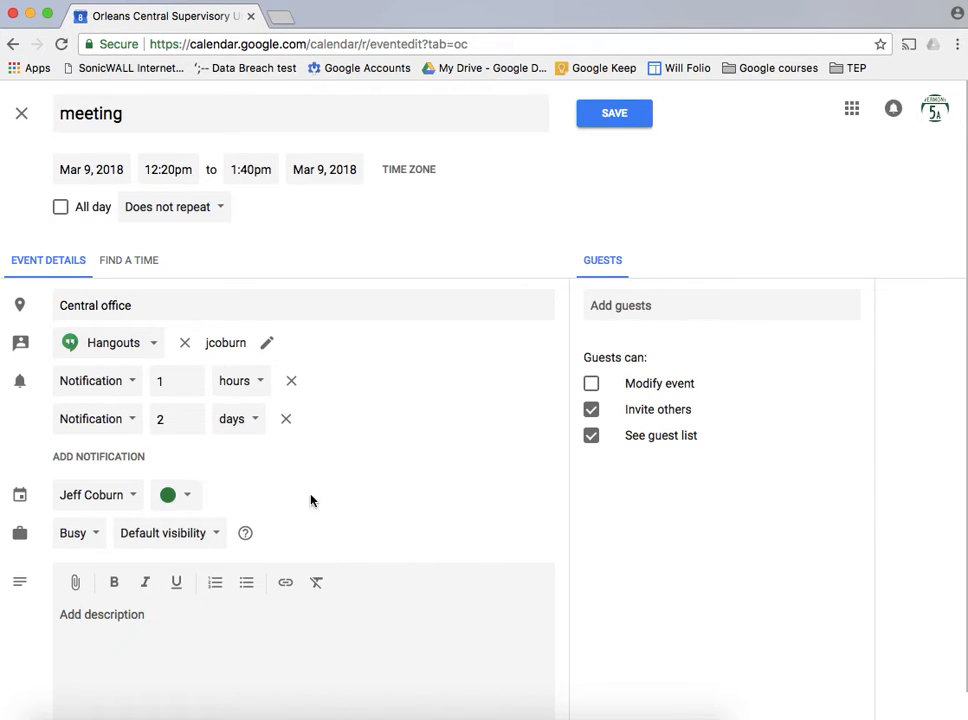
{"action": "mouse_move", "coordinate": [352, 506]}
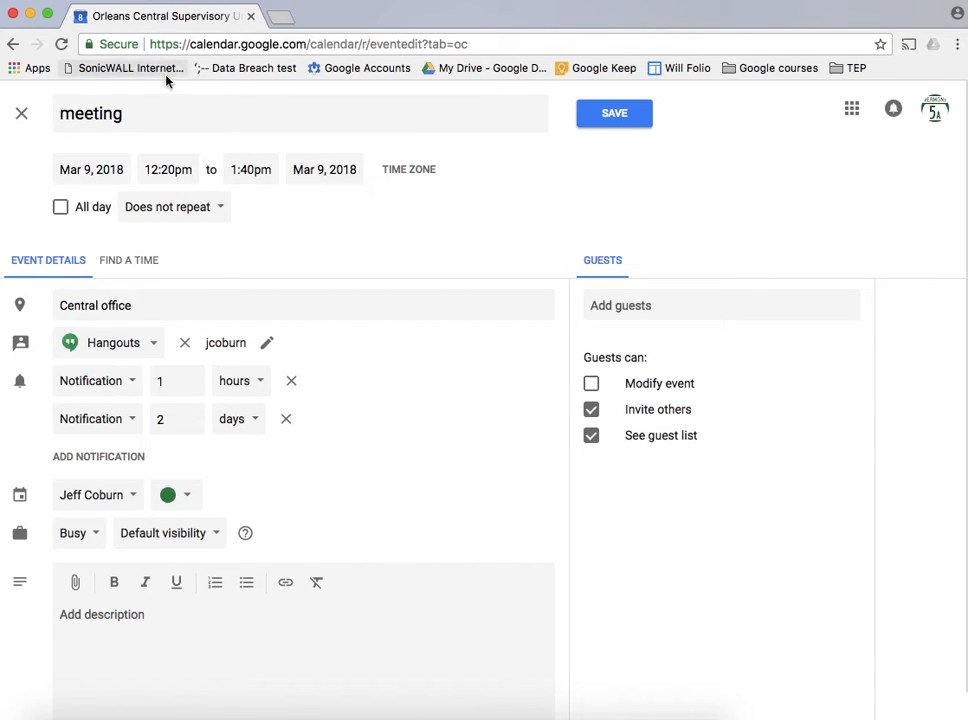
{"action": "mouse_move", "coordinate": [380, 228]}
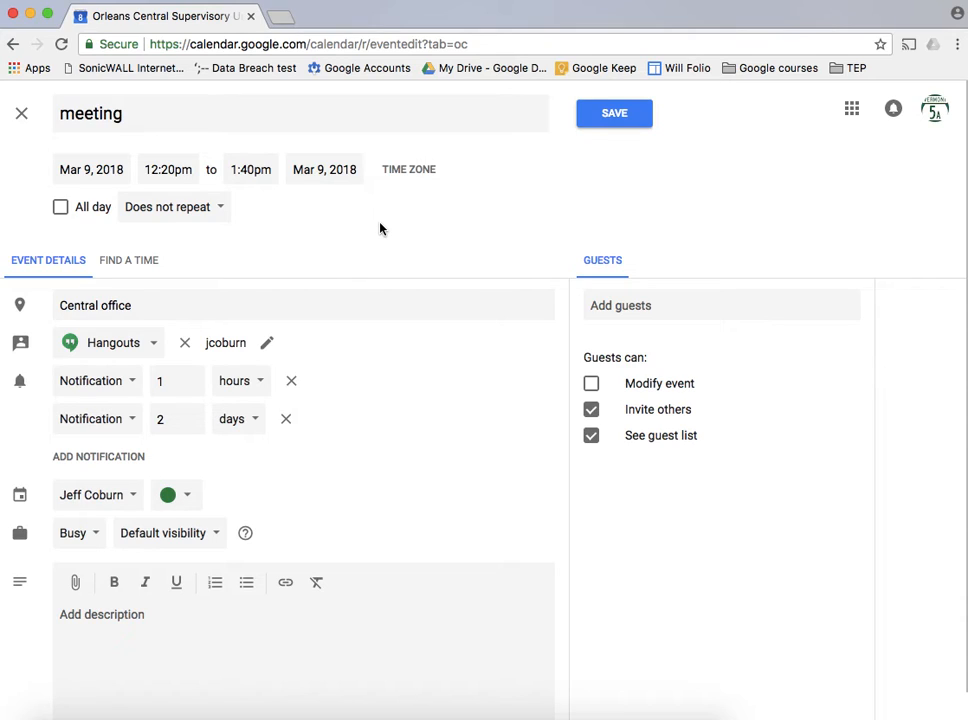
{"action": "mouse_move", "coordinate": [516, 254]}
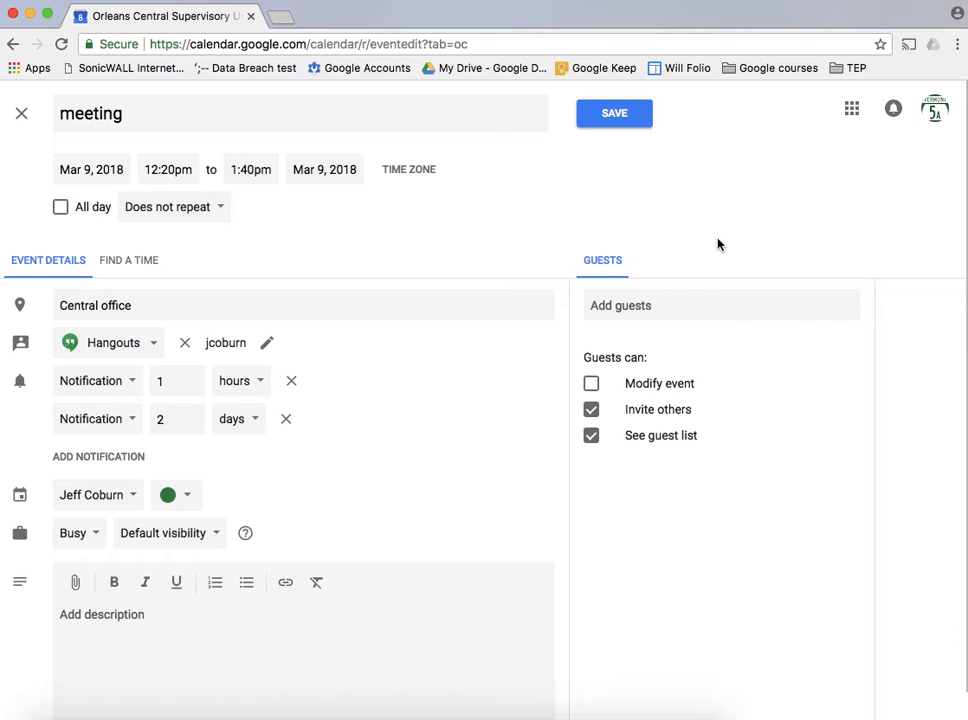
Step: Save the March 9 meeting and view its details and options in the week view
{"action": "left_click", "coordinate": [614, 112]}
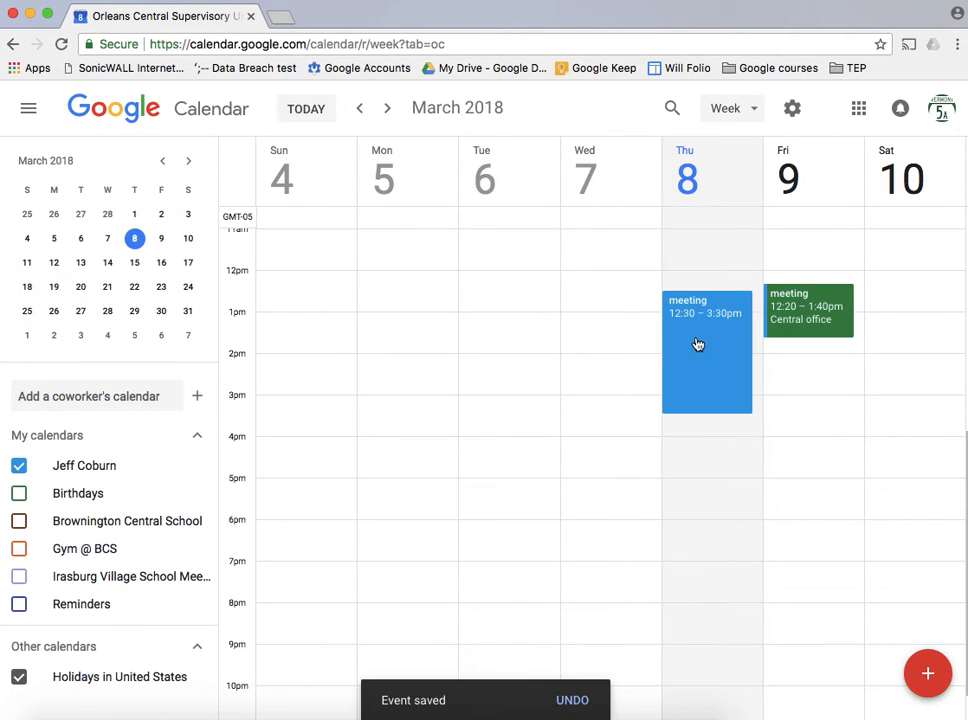
{"action": "mouse_move", "coordinate": [704, 362]}
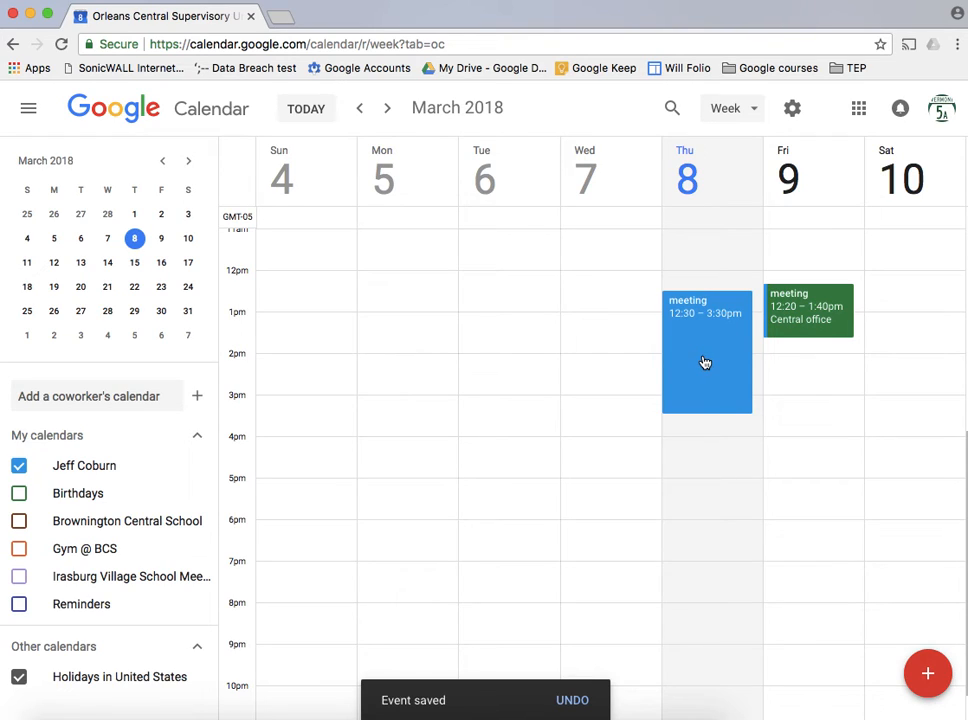
{"action": "left_click", "coordinate": [804, 310]}
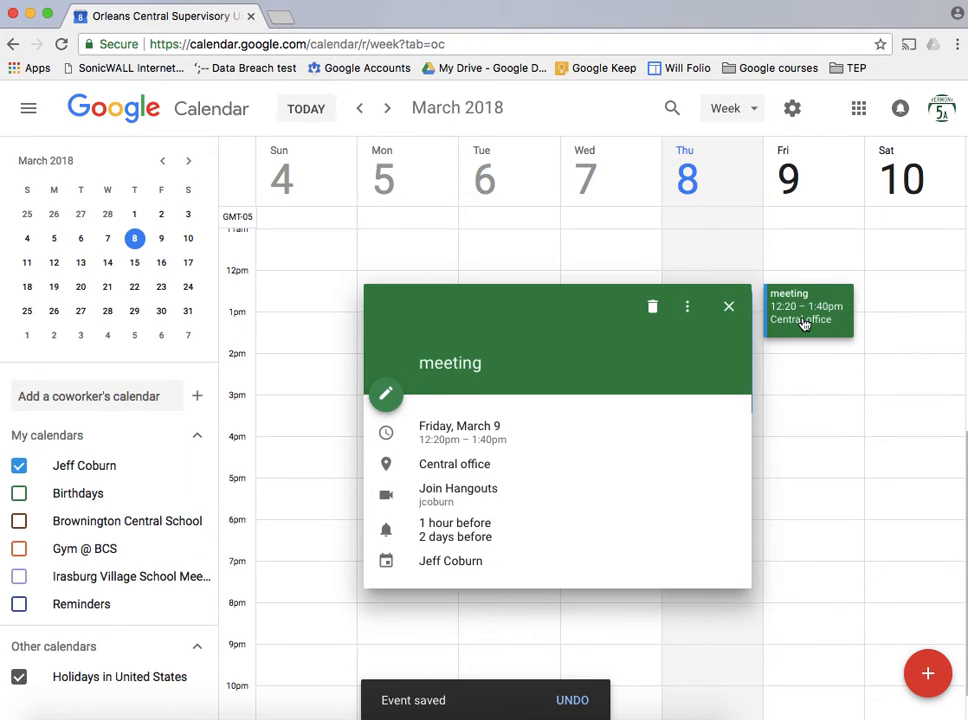
{"action": "mouse_move", "coordinate": [450, 560]}
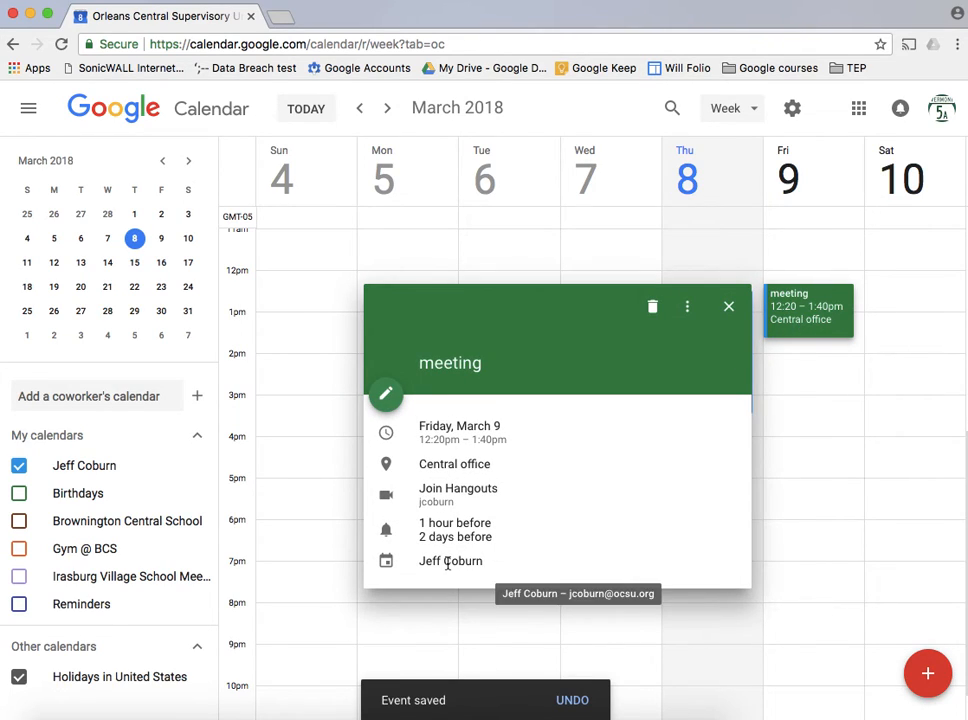
{"action": "mouse_move", "coordinate": [688, 306]}
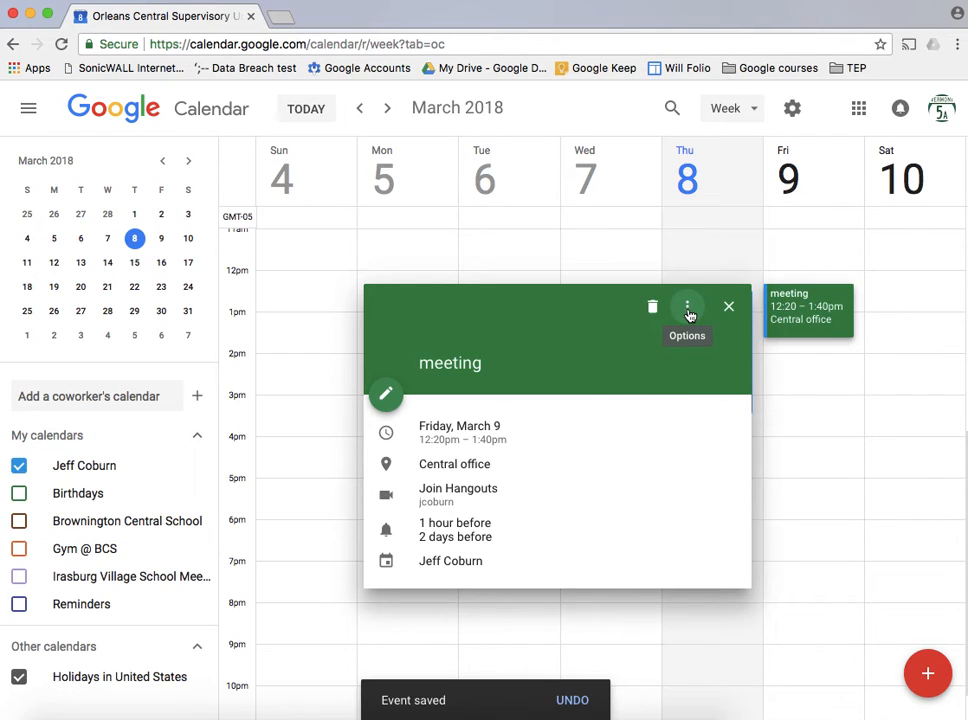
{"action": "left_click", "coordinate": [688, 308]}
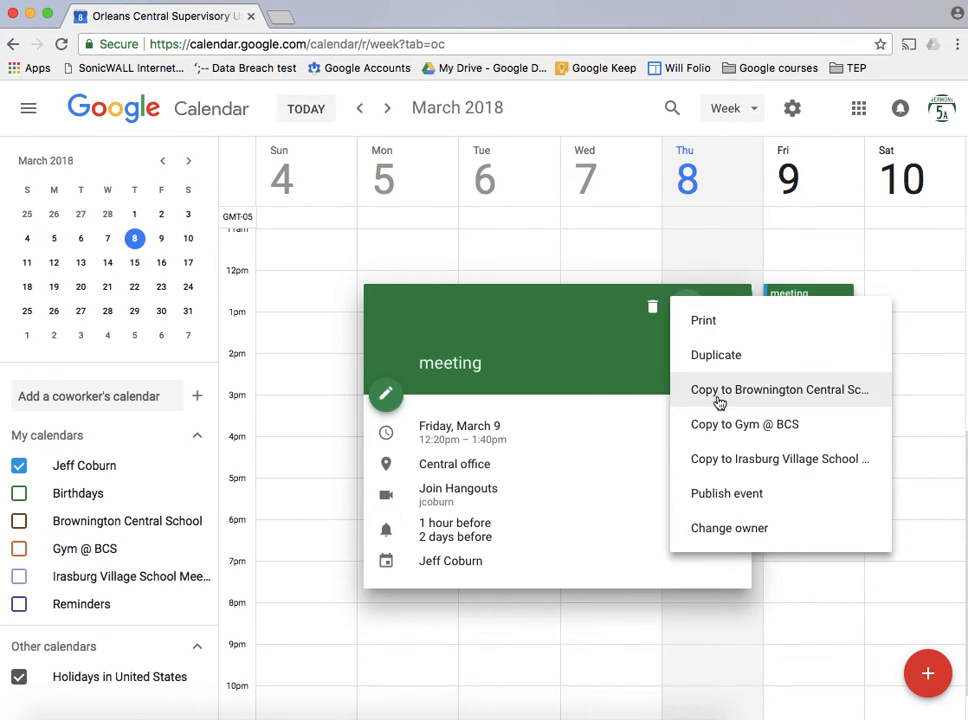
{"action": "mouse_move", "coordinate": [716, 356]}
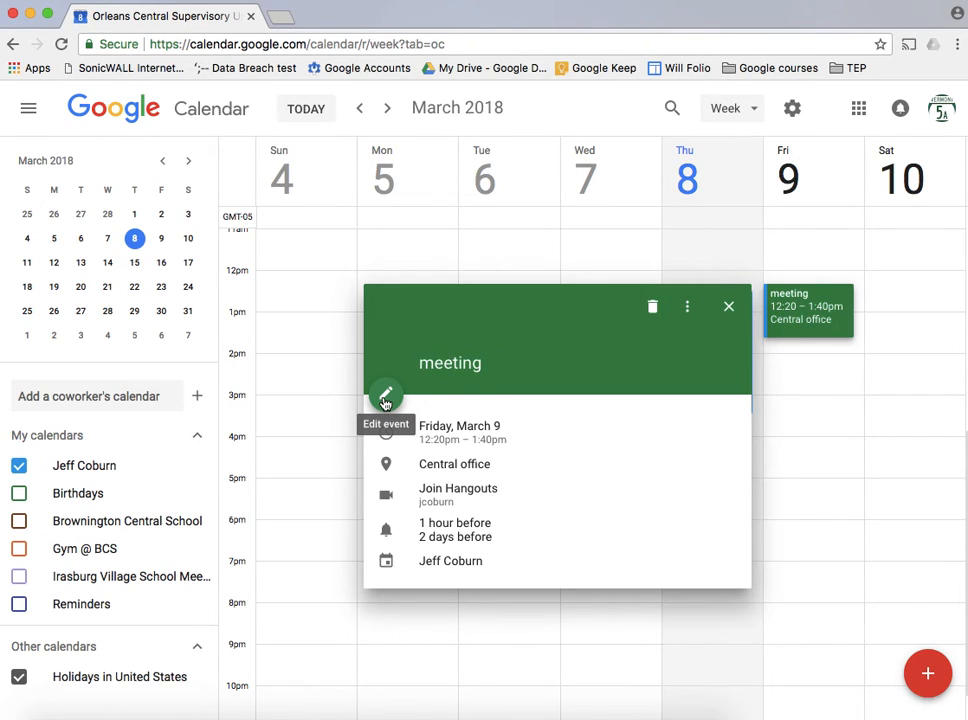
Step: Reopen the meeting for editing and save it again, returning to the week view
{"action": "left_click", "coordinate": [384, 398]}
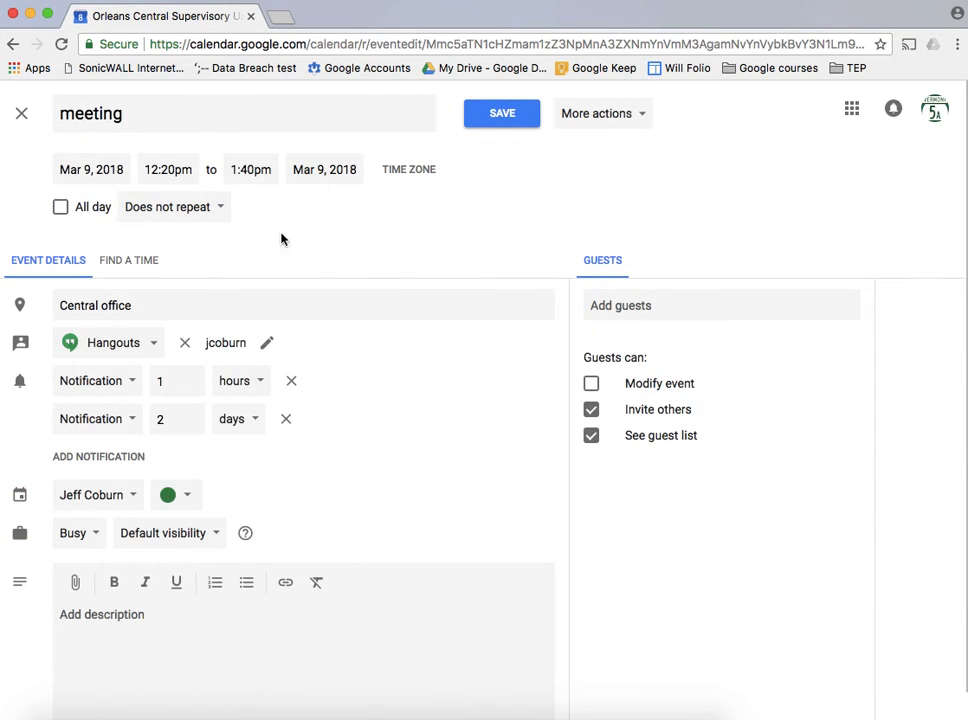
{"action": "left_click", "coordinate": [500, 112]}
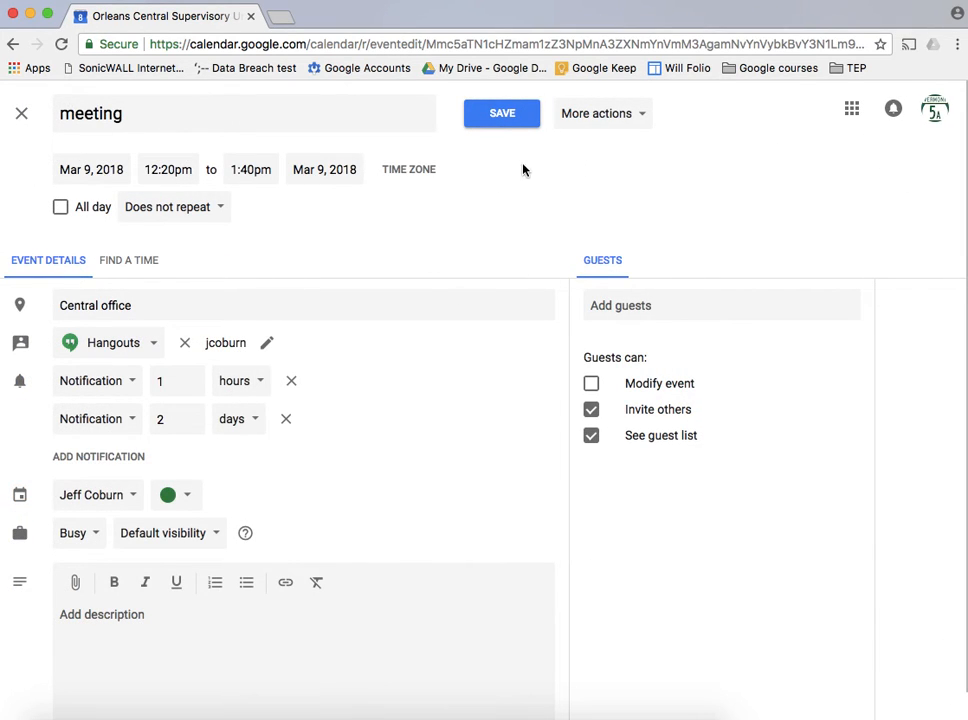
{"action": "left_click", "coordinate": [500, 112]}
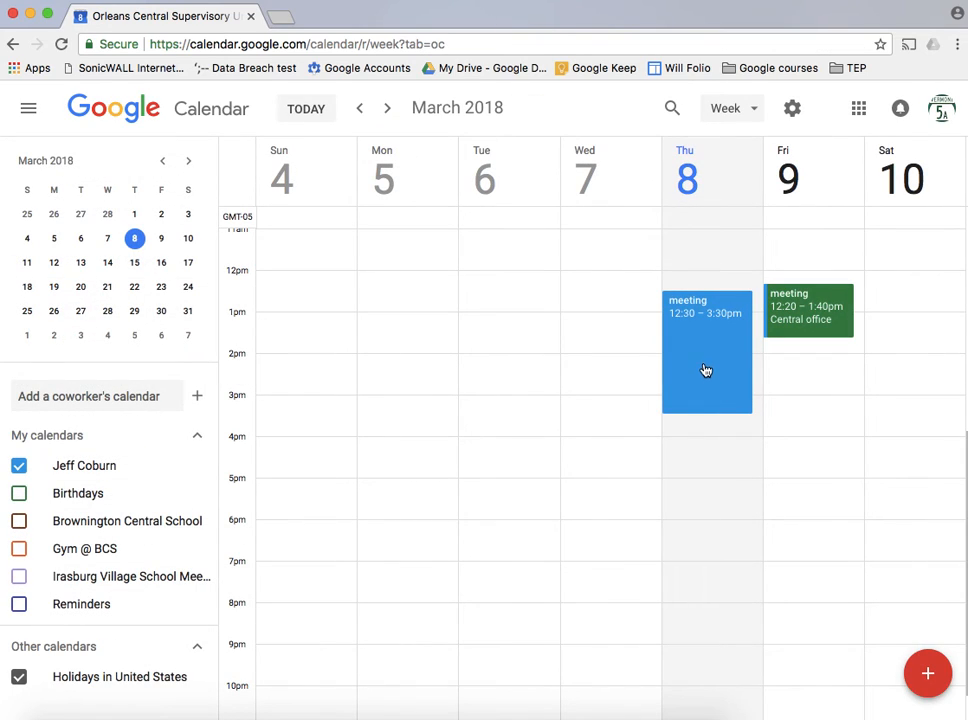
{"action": "mouse_move", "coordinate": [688, 384]}
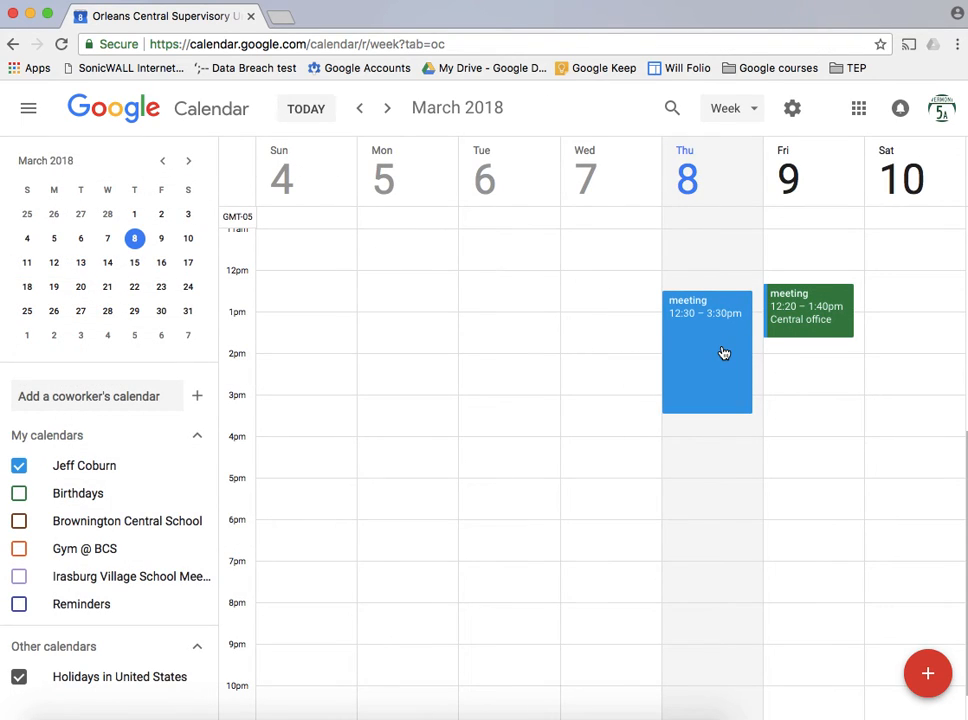
Step: Colour the Thursday March 8 meeting green from its quick actions, dismissing the stray event draft
{"action": "right_click", "coordinate": [724, 352]}
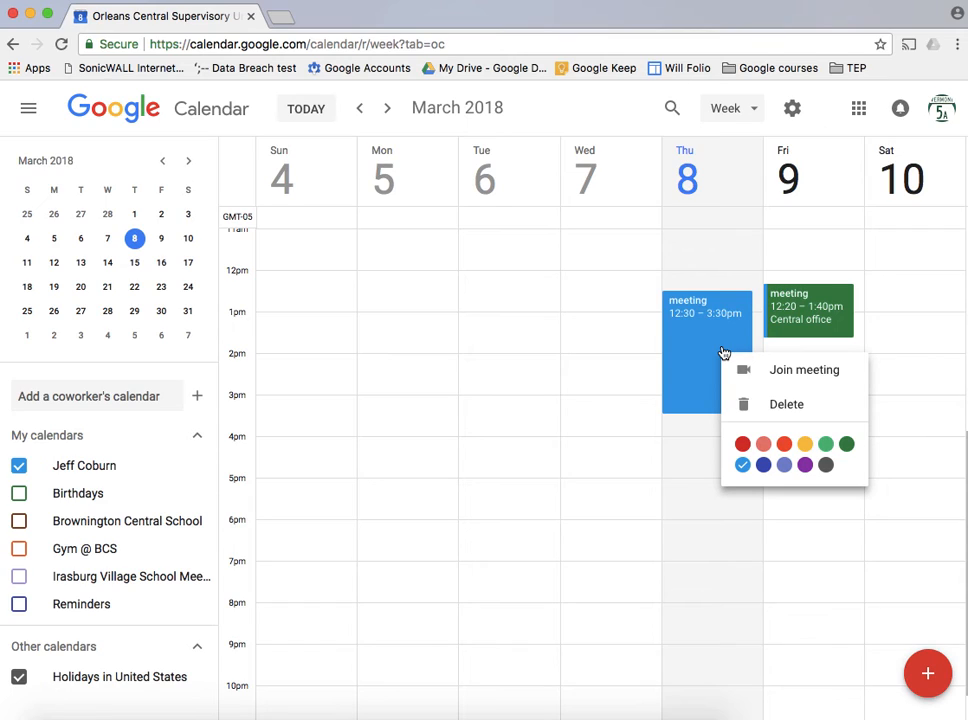
{"action": "mouse_move", "coordinate": [784, 428]}
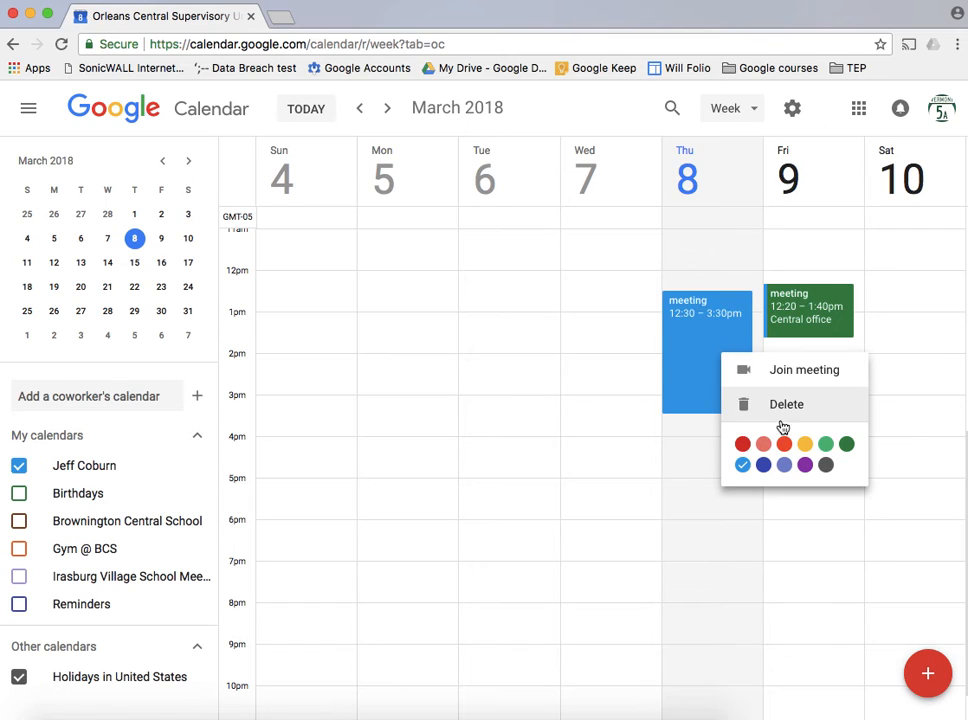
{"action": "mouse_move", "coordinate": [848, 444]}
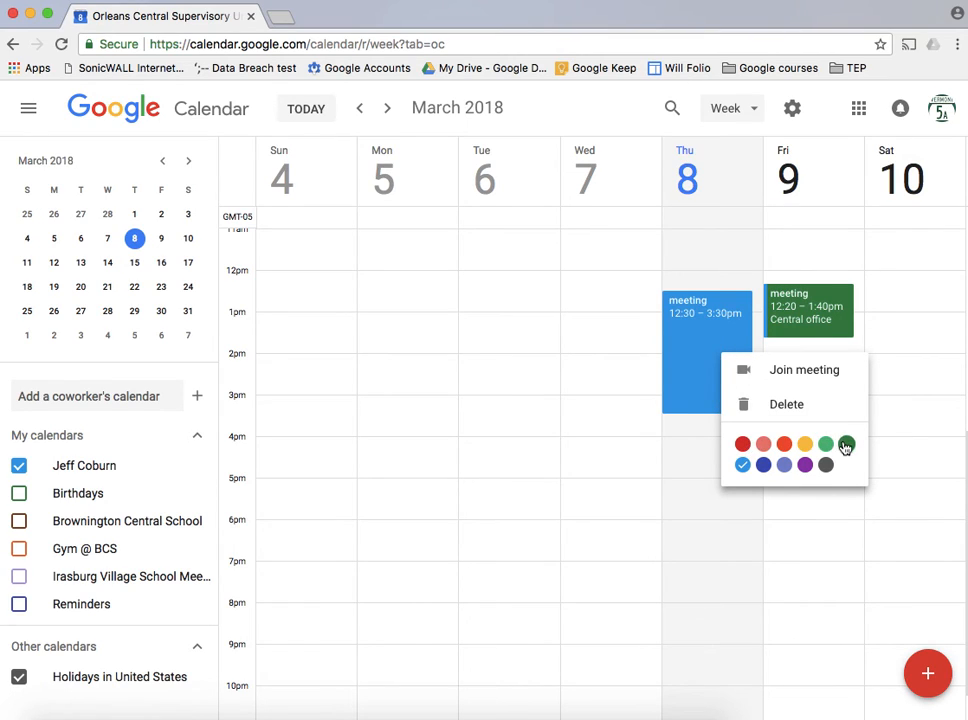
{"action": "left_click", "coordinate": [824, 444]}
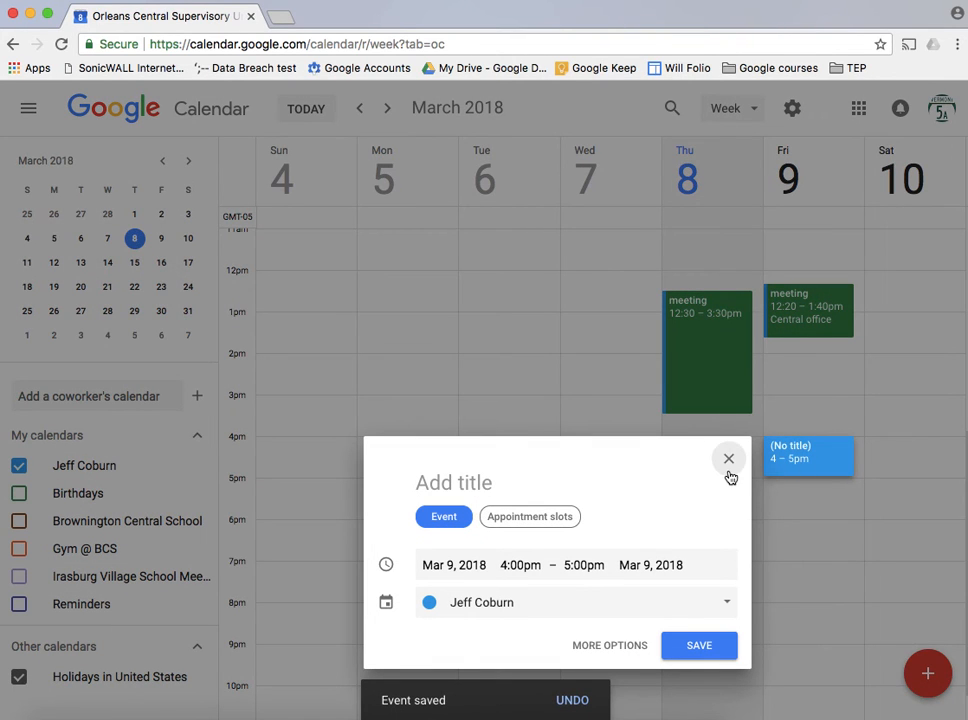
{"action": "left_click", "coordinate": [728, 458]}
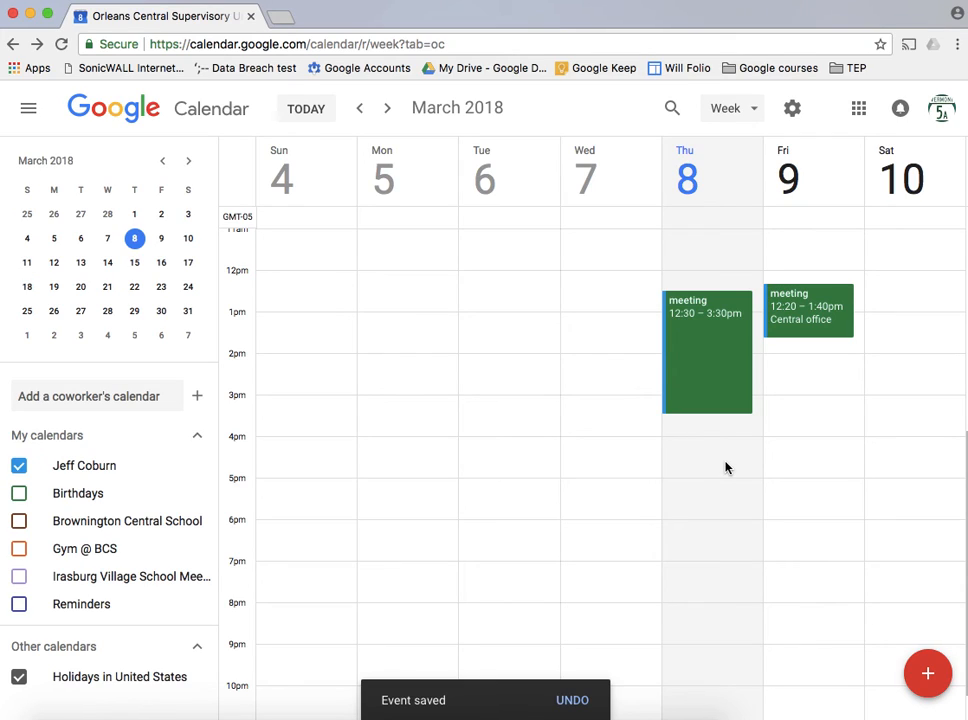
{"action": "mouse_move", "coordinate": [704, 384]}
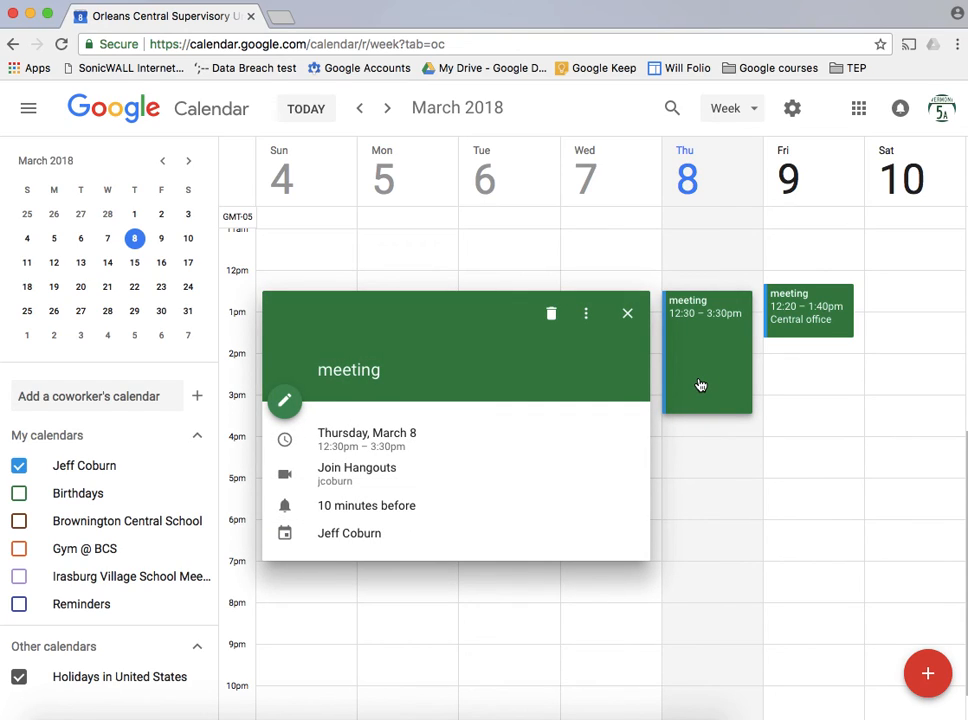
{"action": "mouse_move", "coordinate": [552, 312]}
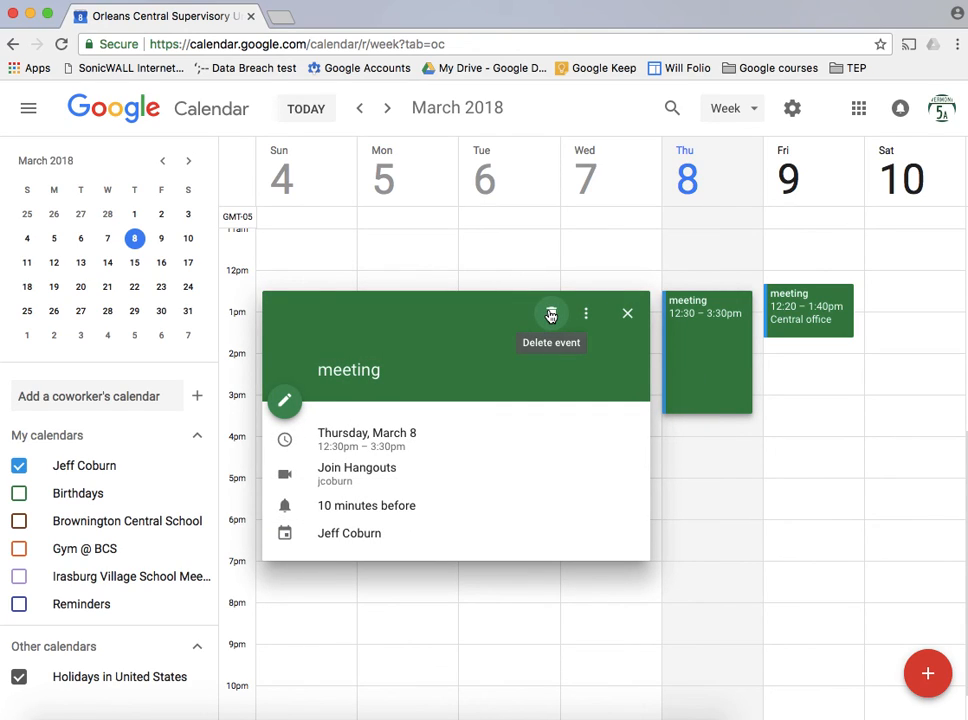
Step: Delete the Thursday and Friday meetings, leaving the March 4–10 week empty
{"action": "left_click", "coordinate": [552, 312]}
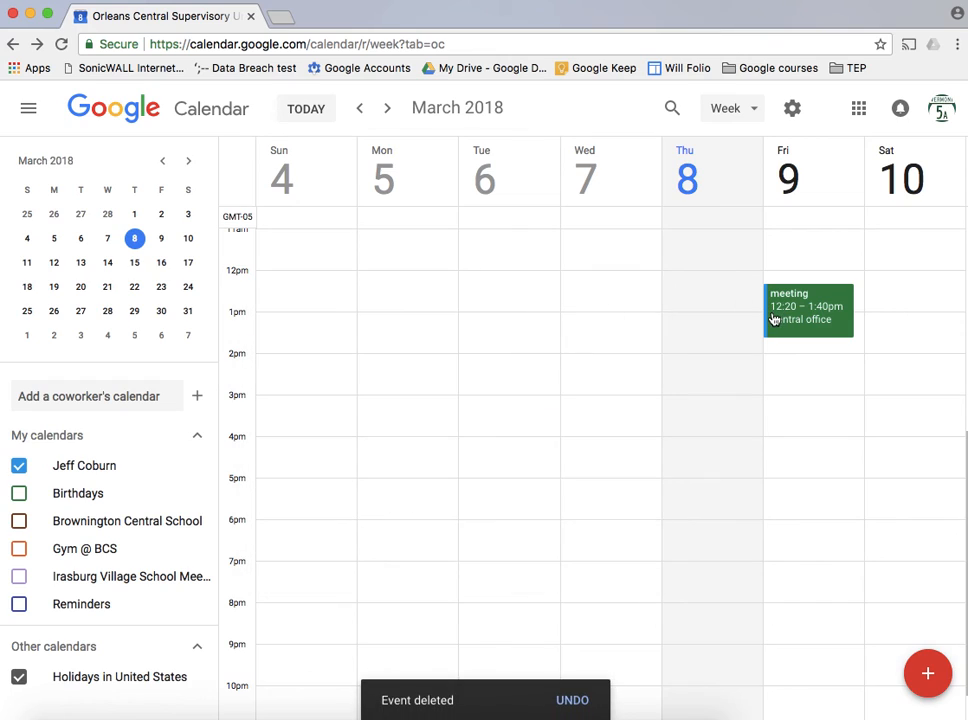
{"action": "right_click", "coordinate": [808, 310]}
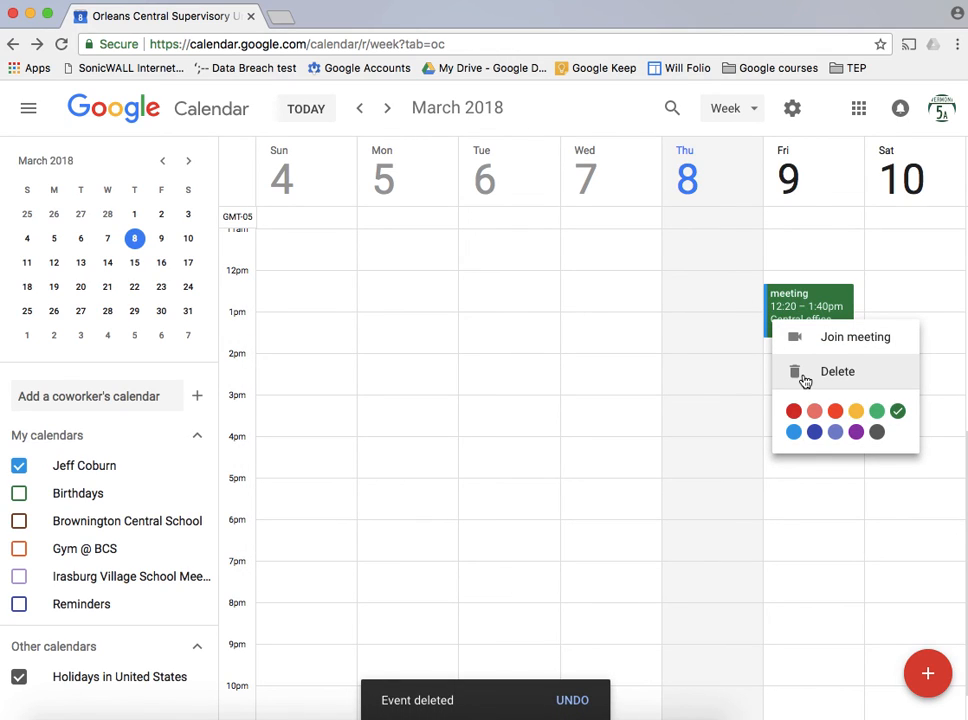
{"action": "left_click", "coordinate": [808, 304]}
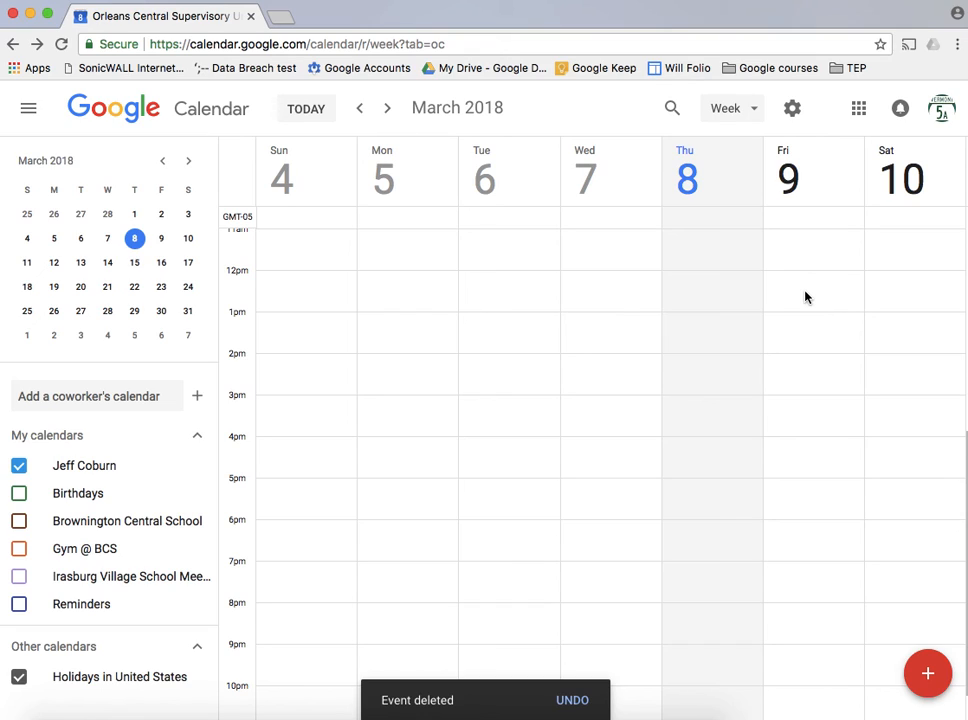
{"action": "mouse_move", "coordinate": [516, 164]}
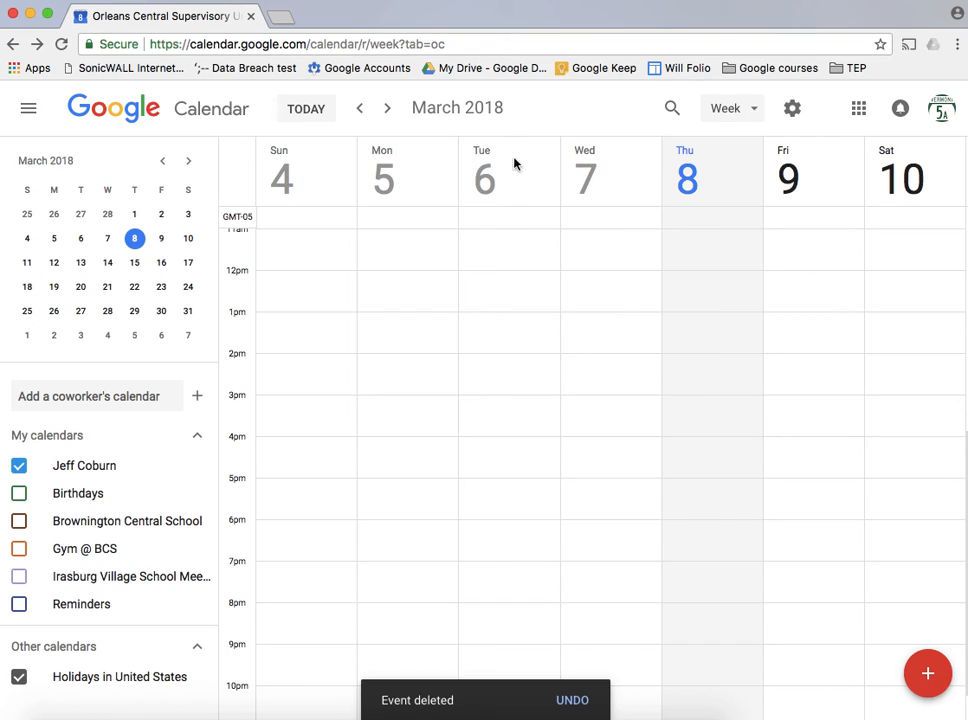